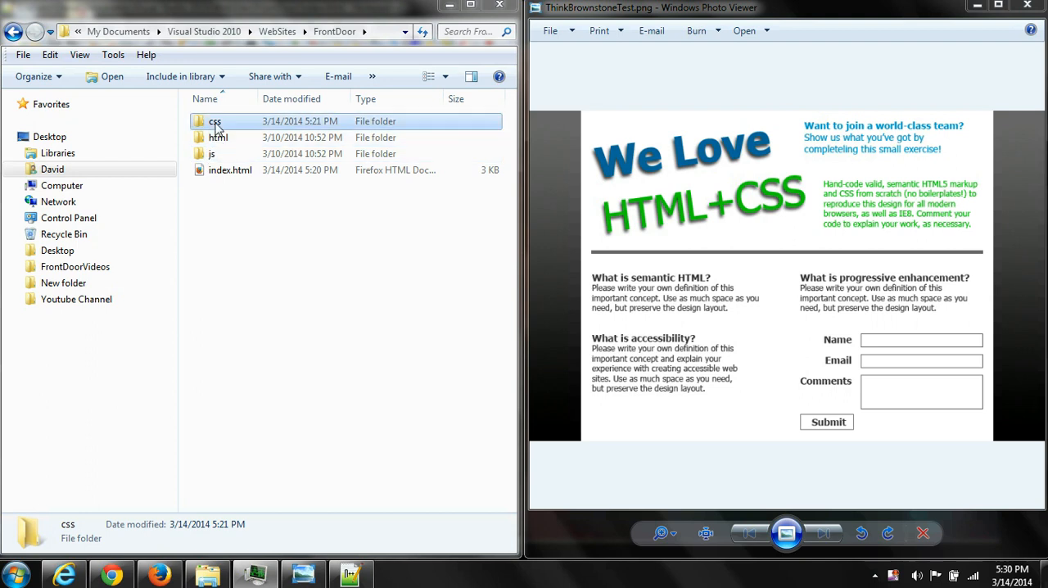
# Open the empty css folder of the FrontDoor website in Windows Explorer
pyautogui.doubleClick(215, 121)
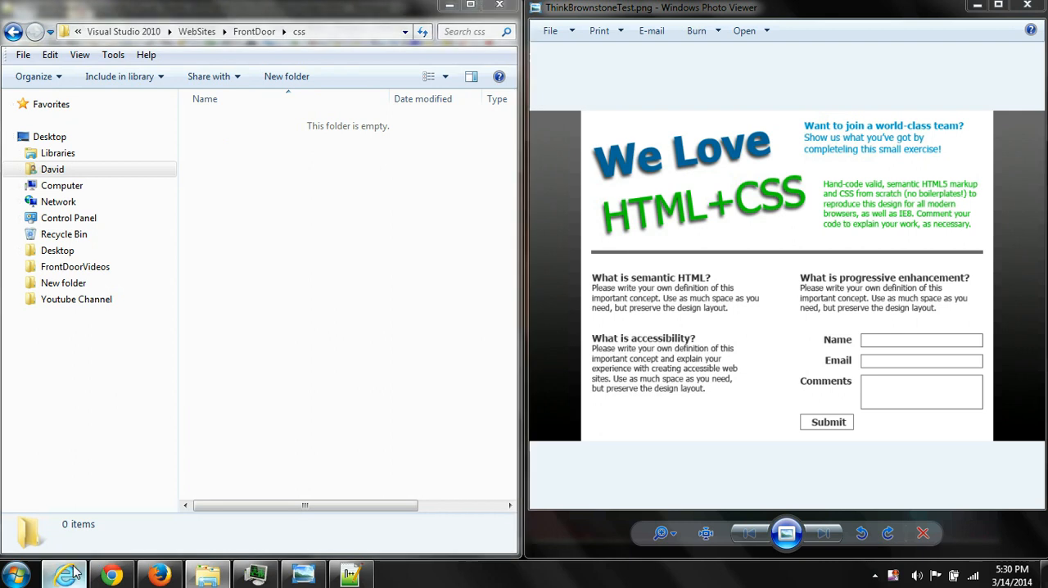
pyautogui.click(159, 573)
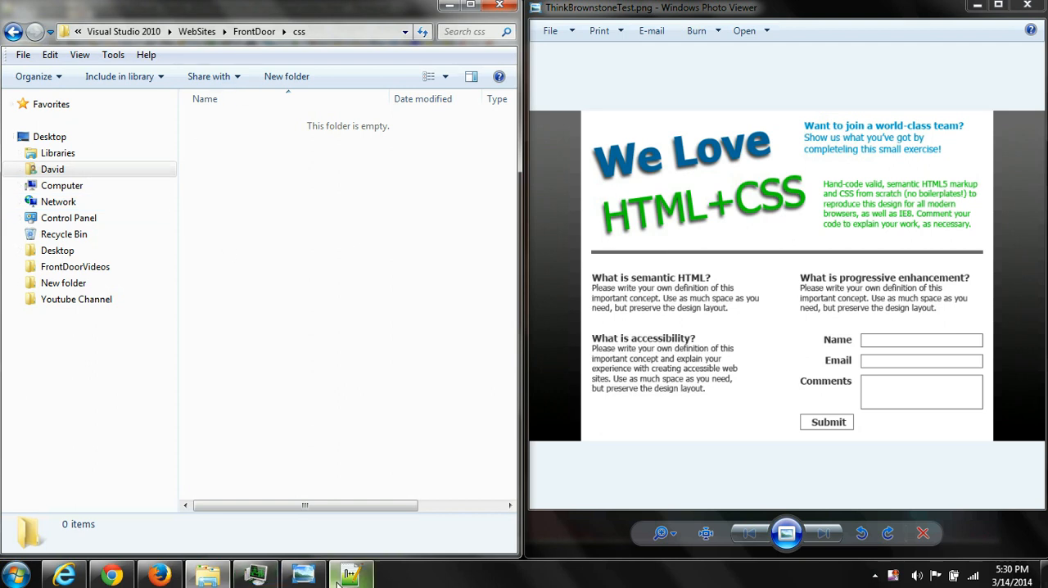
pyautogui.click(350, 573)
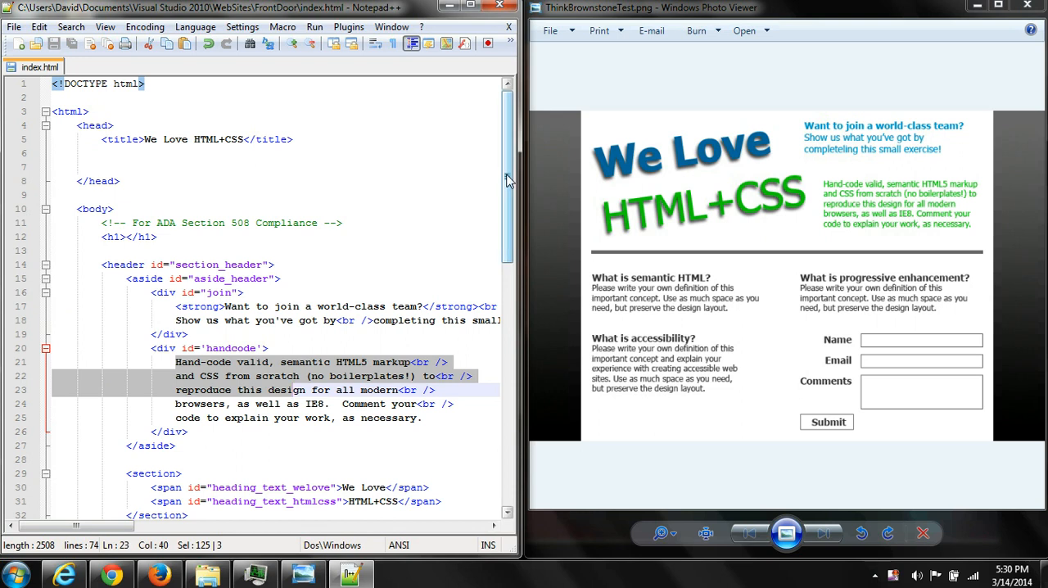
pyautogui.scroll(-3)
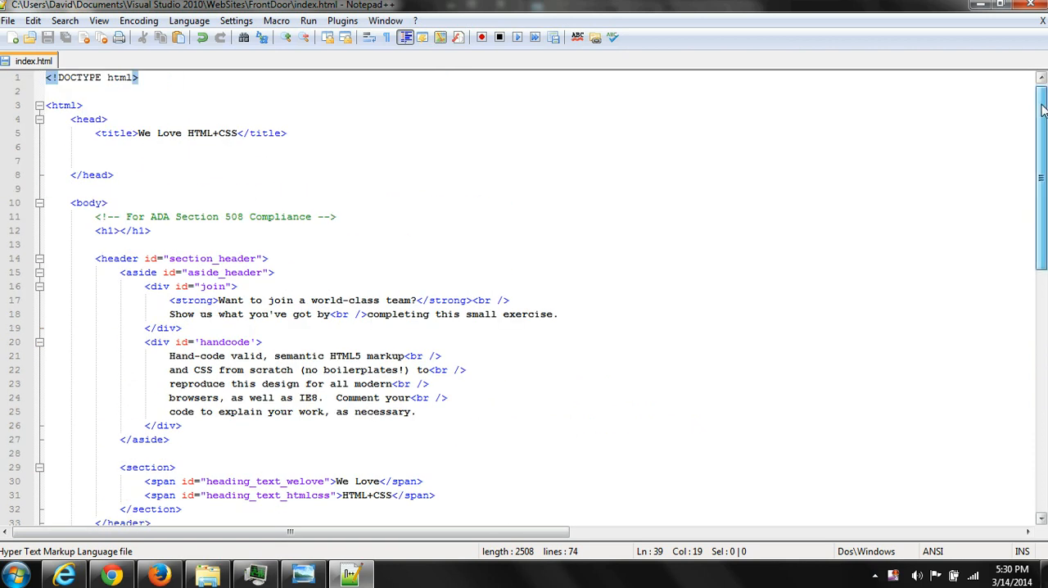
pyautogui.scroll(-3)
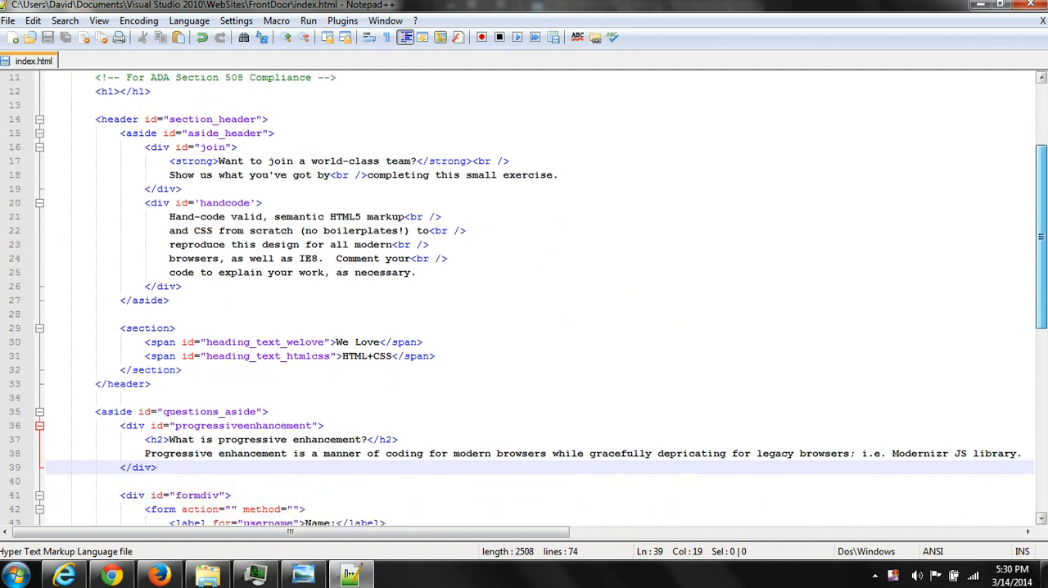
pyautogui.scroll(-3)
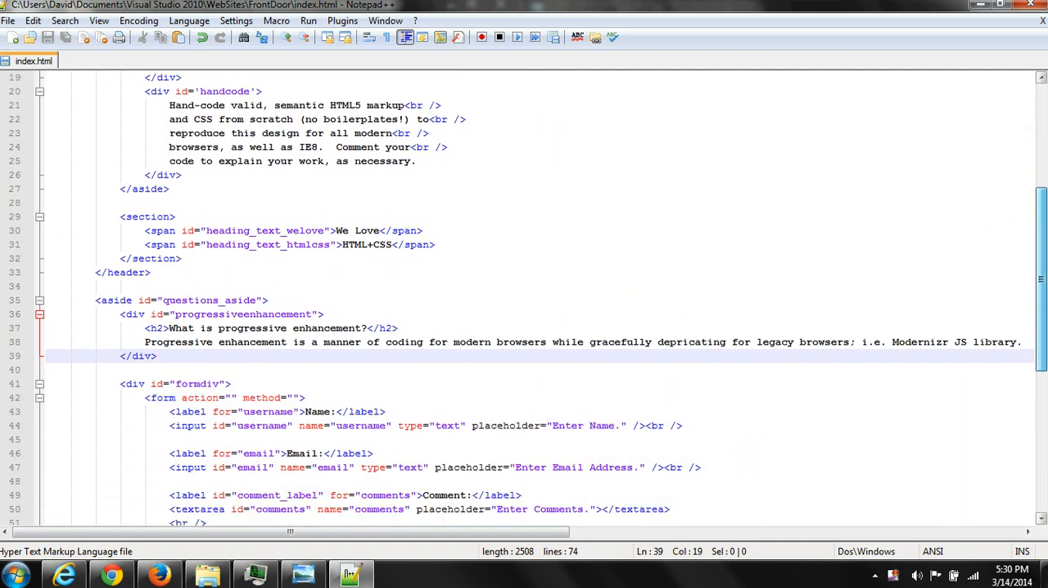
pyautogui.scroll(-3)
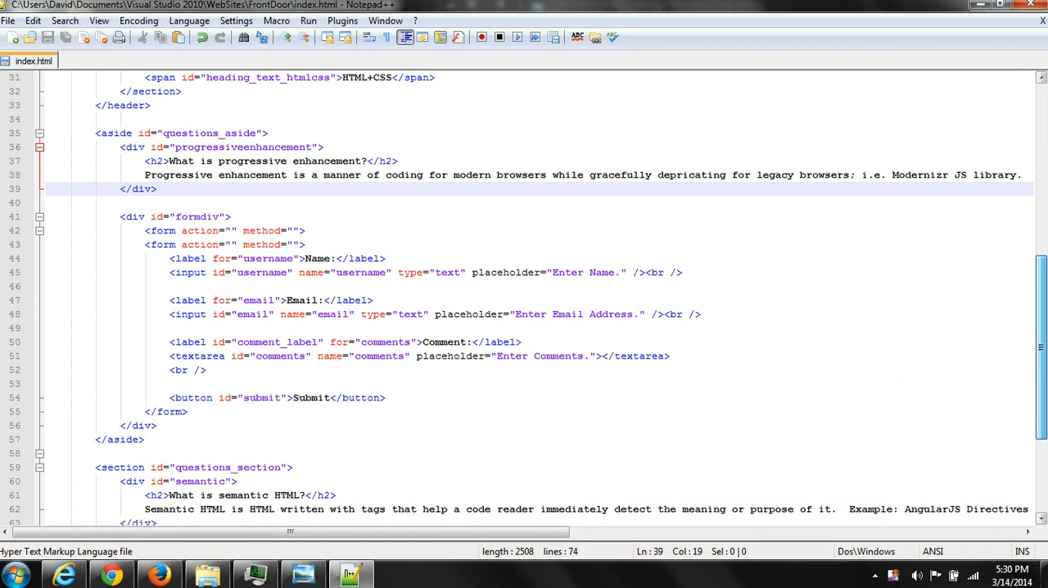
pyautogui.scroll(-3)
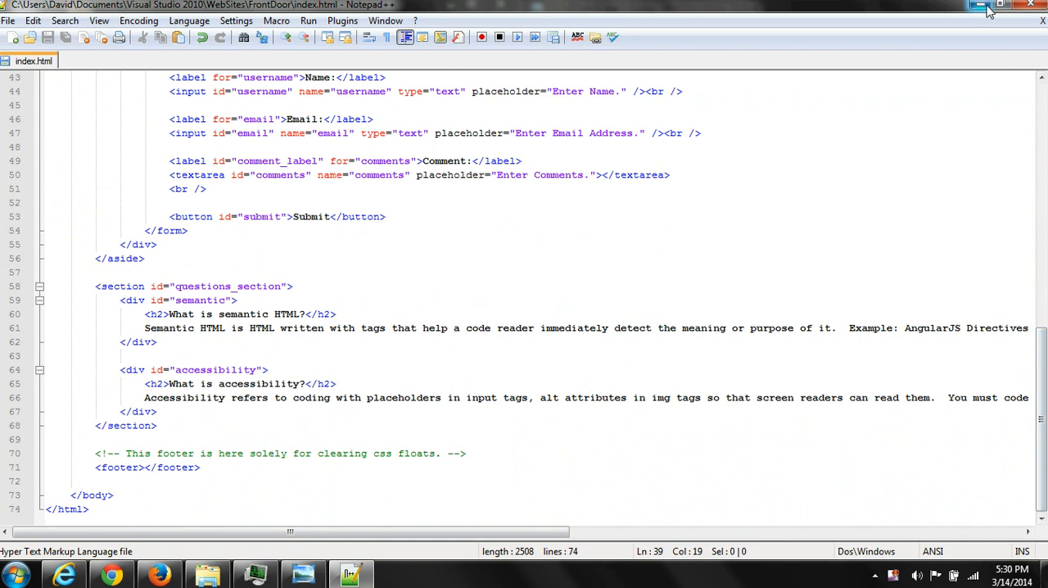
pyautogui.click(979, 6)
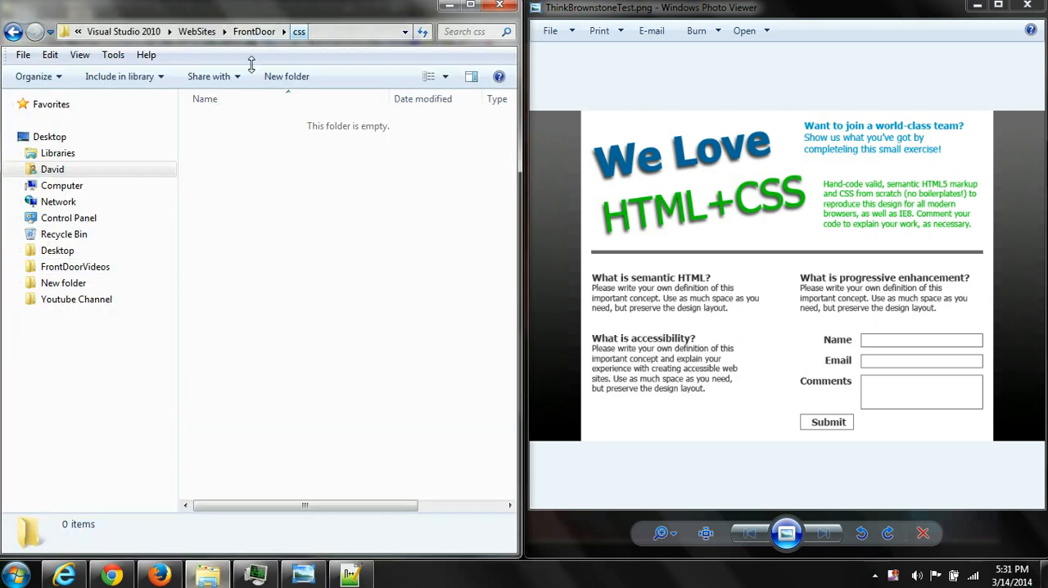
# Create a new empty file named index.css in the css folder, accepting the extension change
pyautogui.click(254, 31)
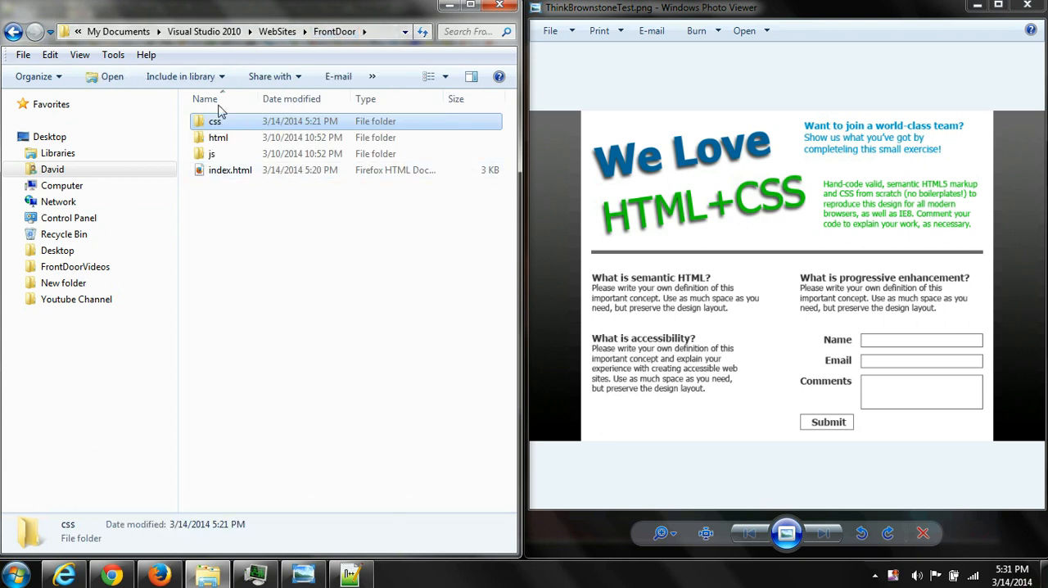
pyautogui.doubleClick(214, 122)
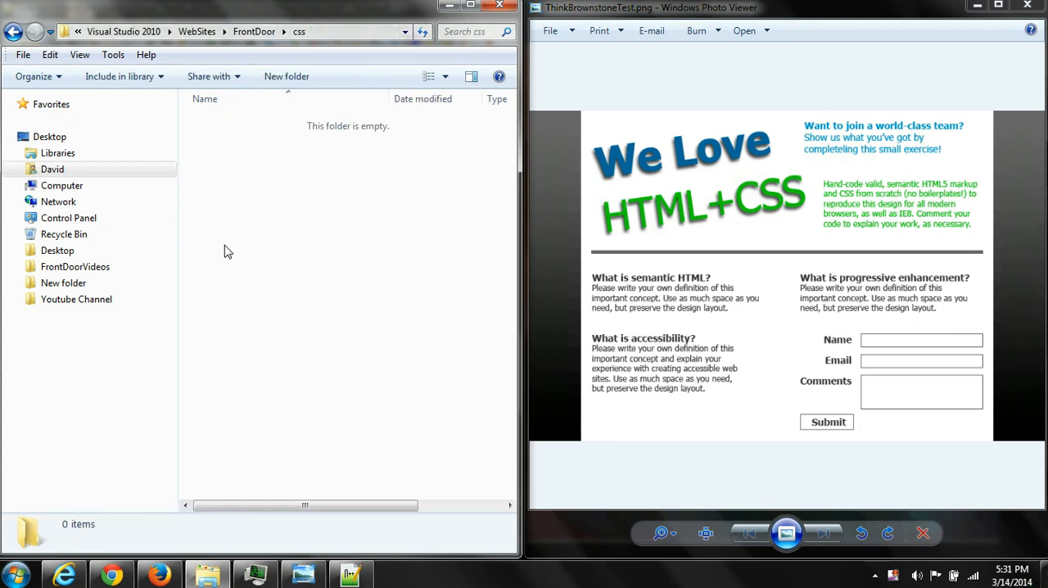
pyautogui.moveTo(236, 169)
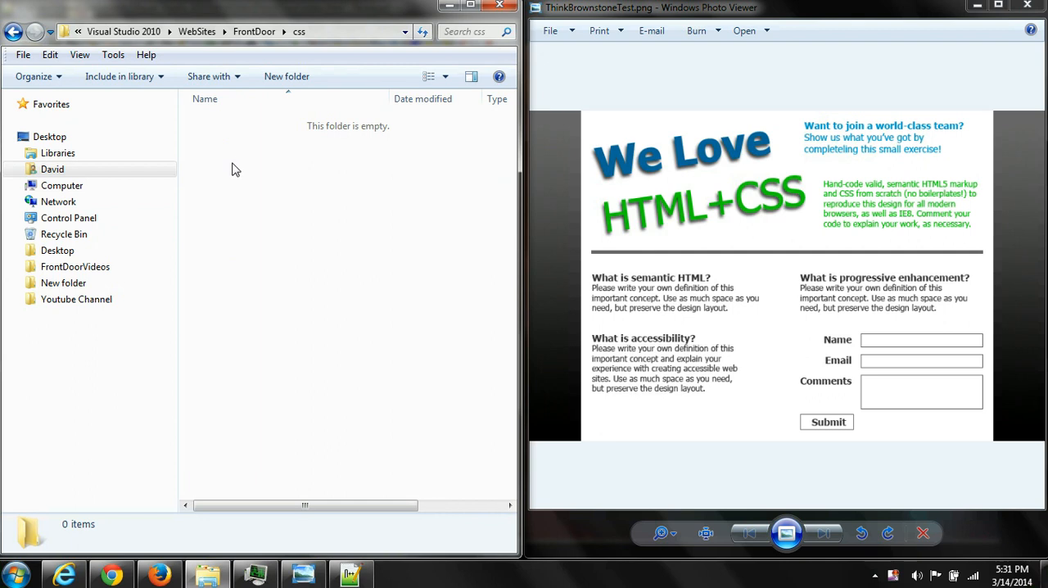
pyautogui.rightClick(235, 170)
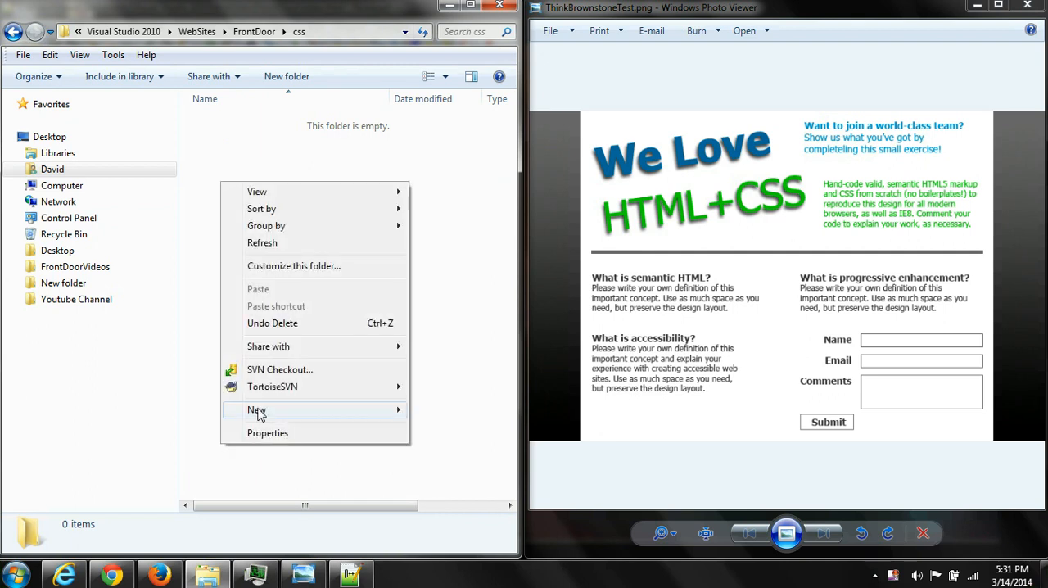
pyautogui.click(256, 409)
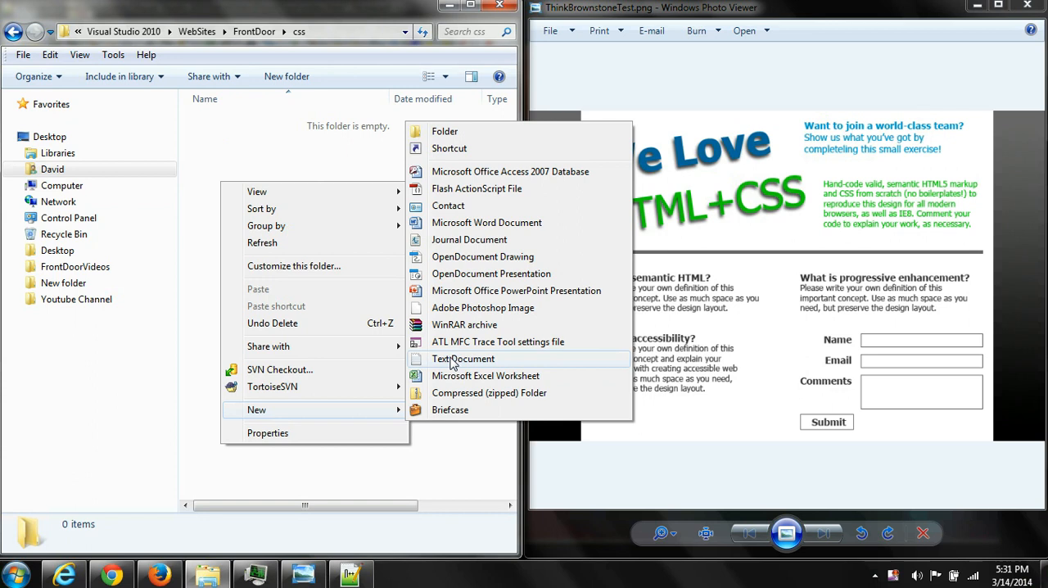
pyautogui.click(463, 358)
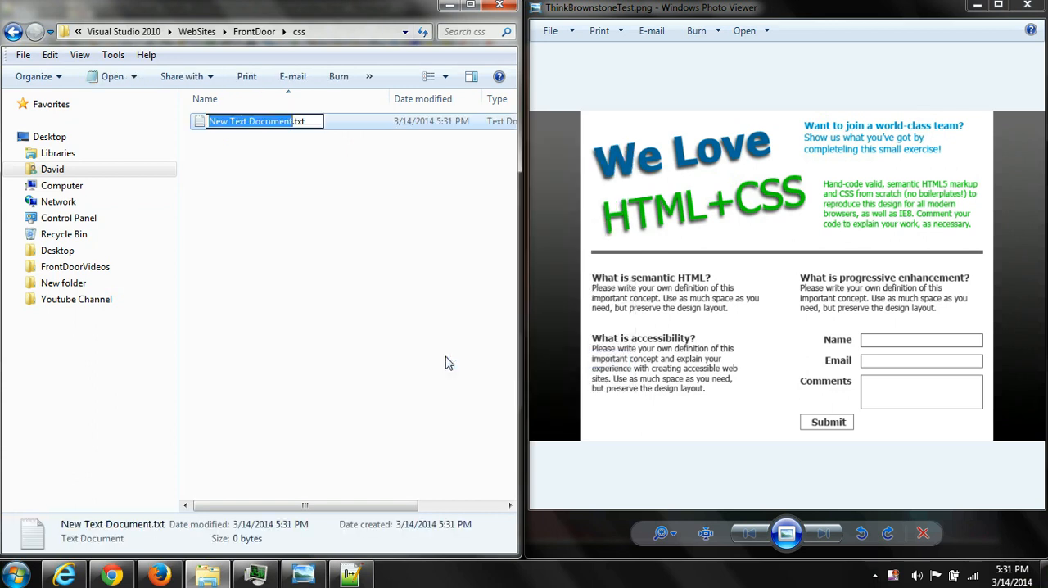
pyautogui.write('index.css')
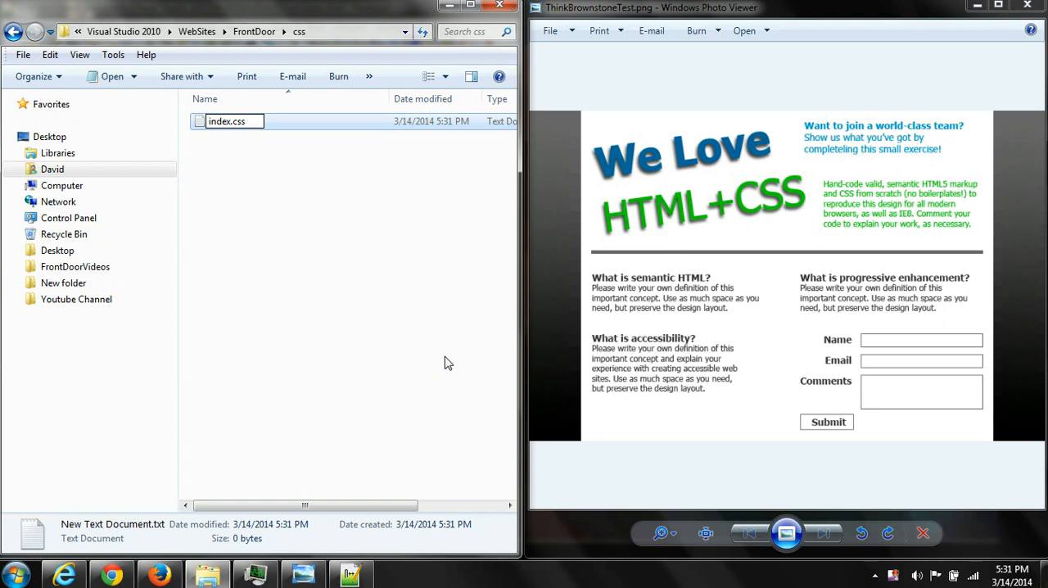
pyautogui.press('Return')
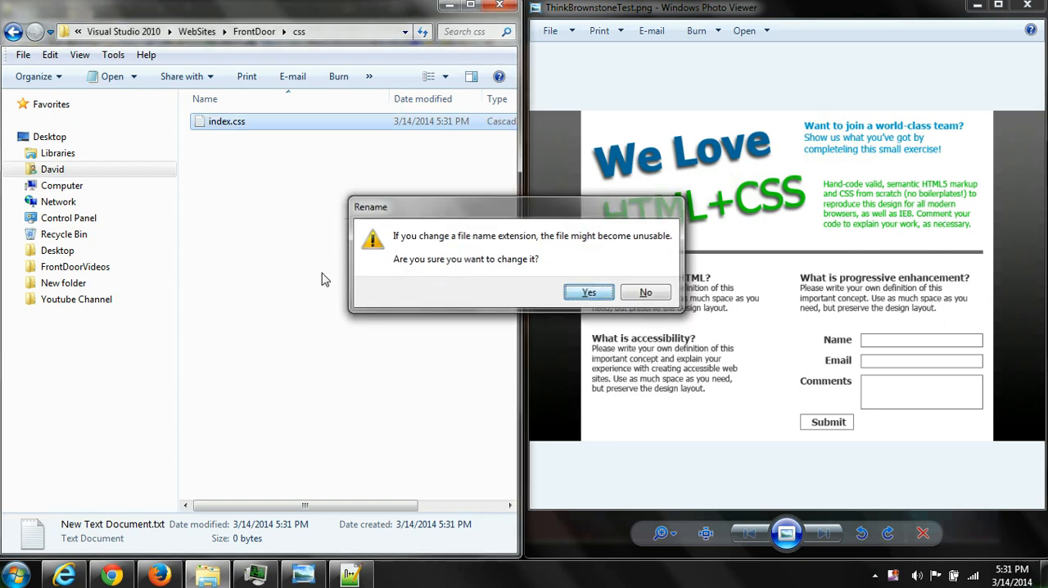
pyautogui.click(589, 292)
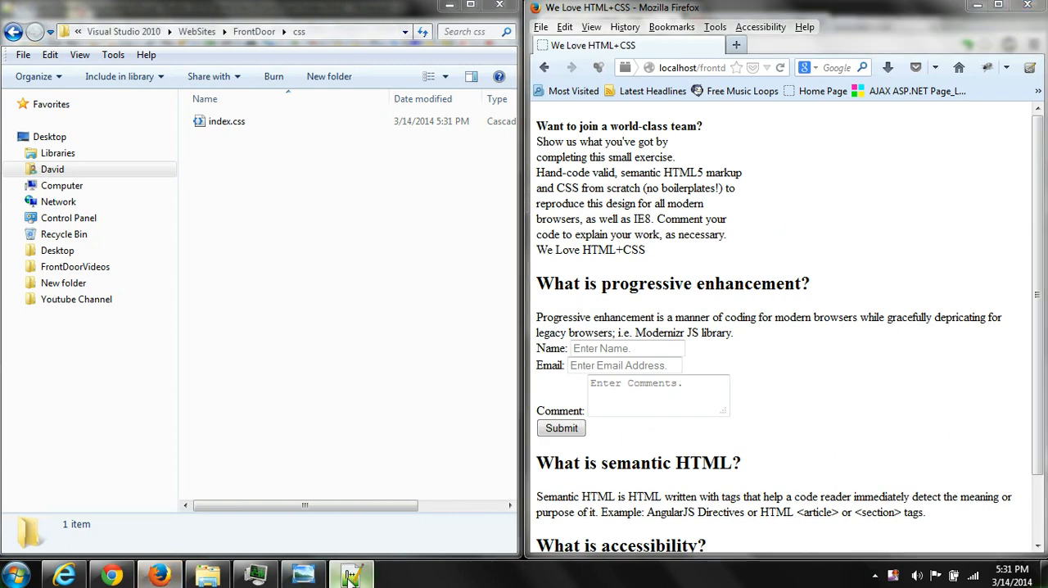
# Add a stylesheet link tag with href "css/index.css" to index.html's head
pyautogui.click(350, 573)
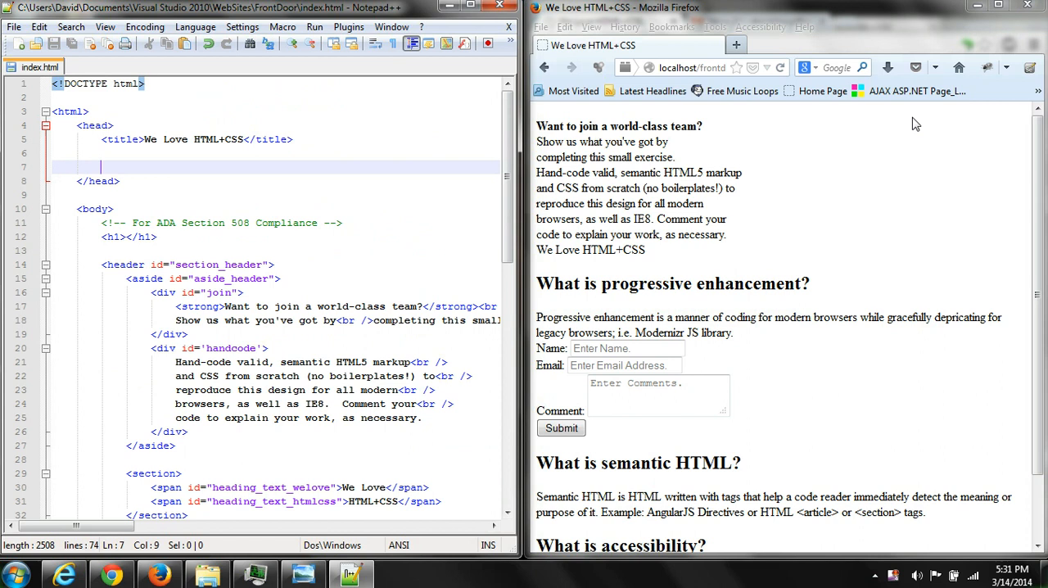
pyautogui.write('<l')
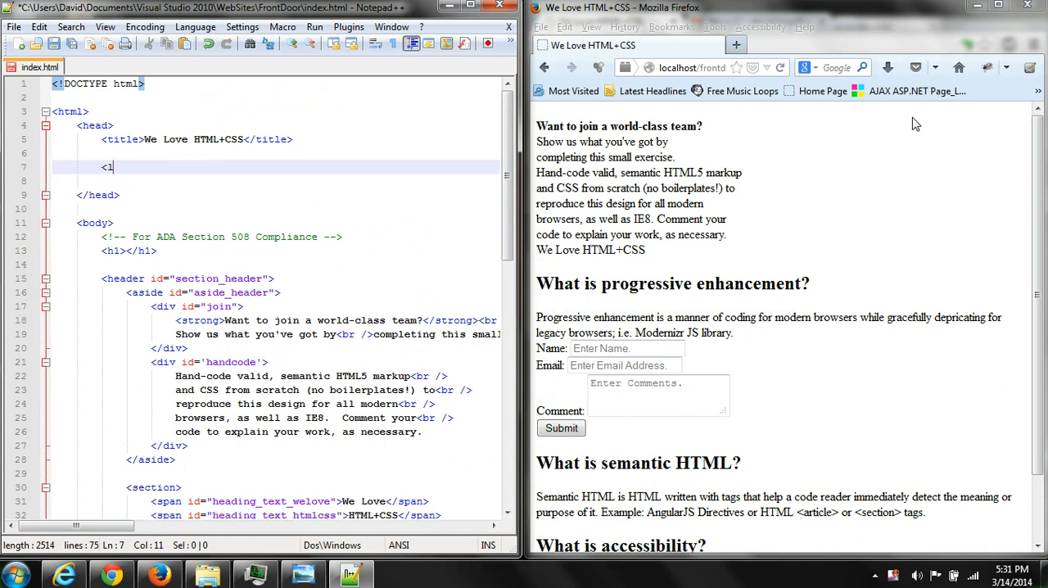
pyautogui.write('ink rel="stylesh')
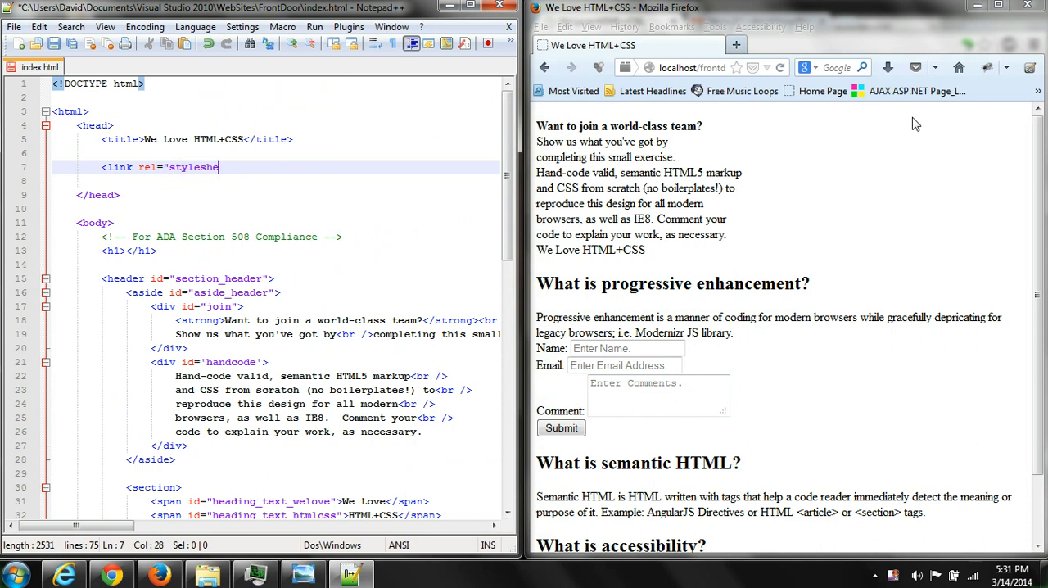
pyautogui.write('et" hf')
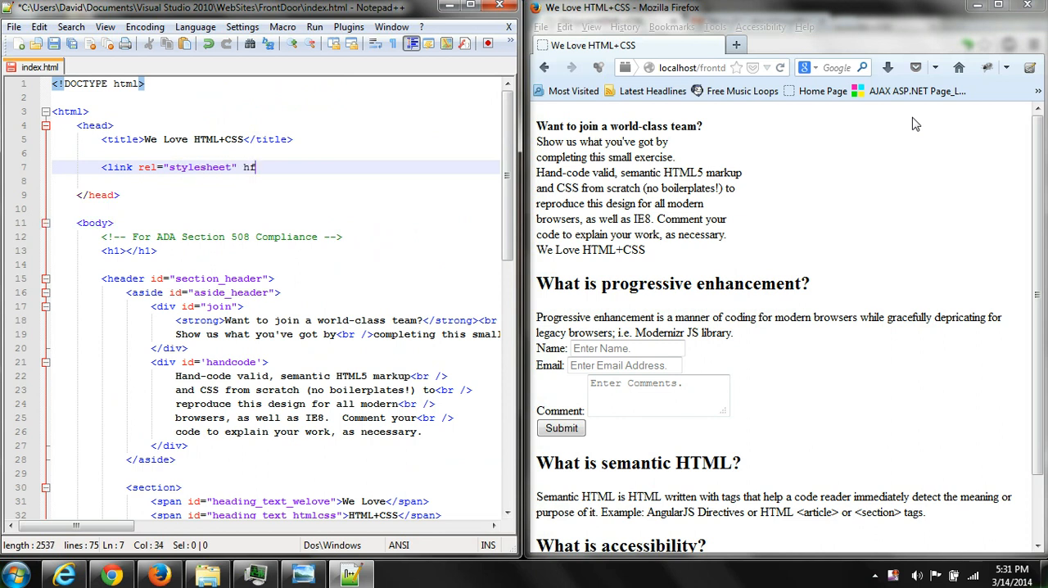
pyautogui.write('ref="')
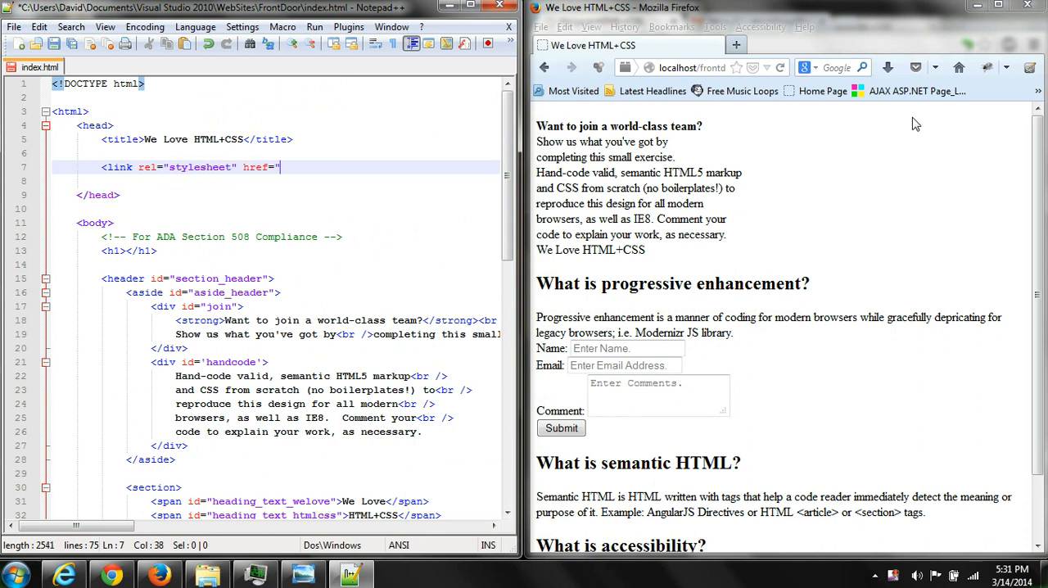
pyautogui.write('" />')
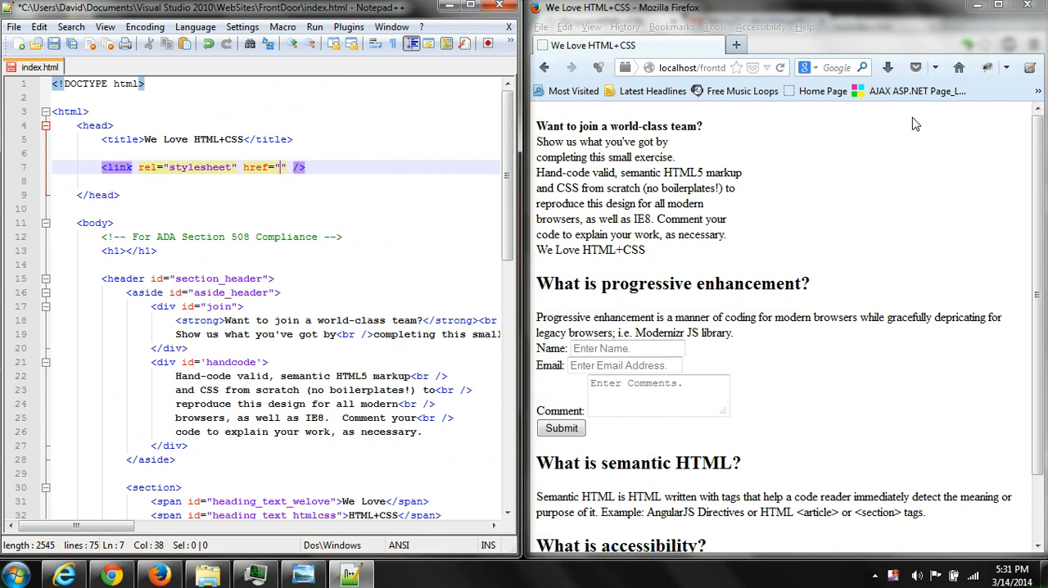
pyautogui.write('css')
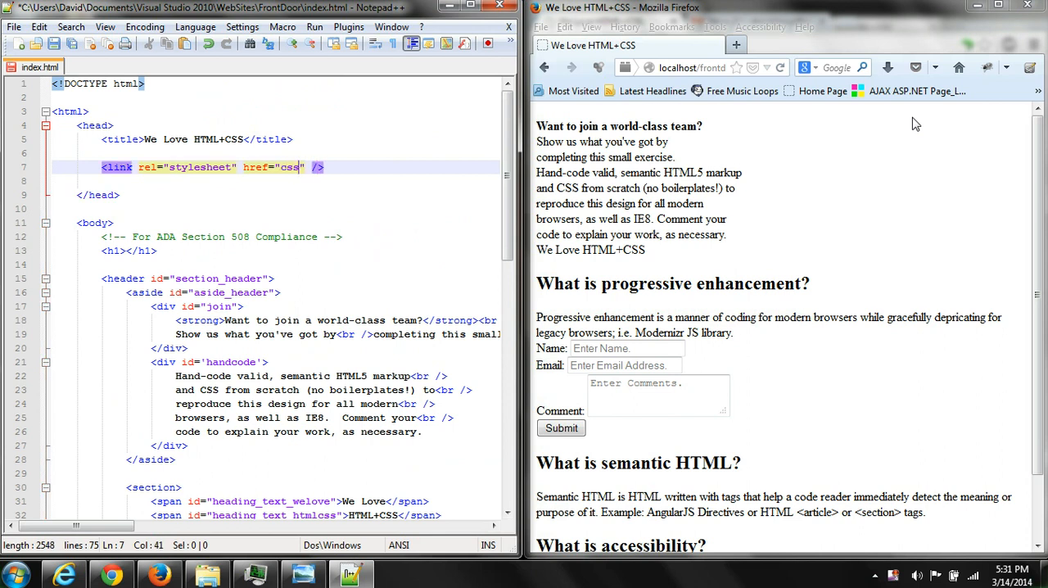
pyautogui.write('/index.')
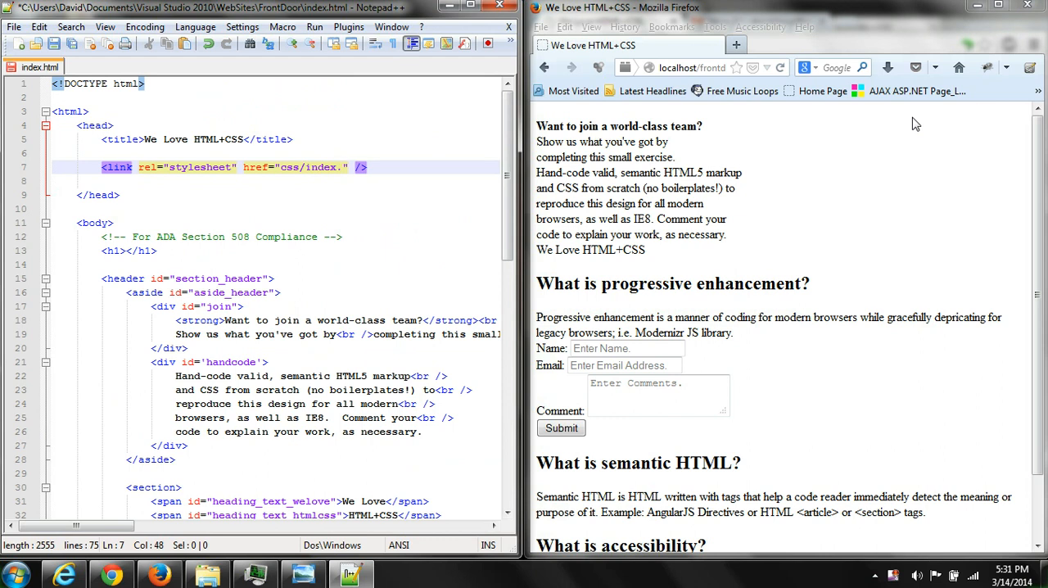
pyautogui.write('css')
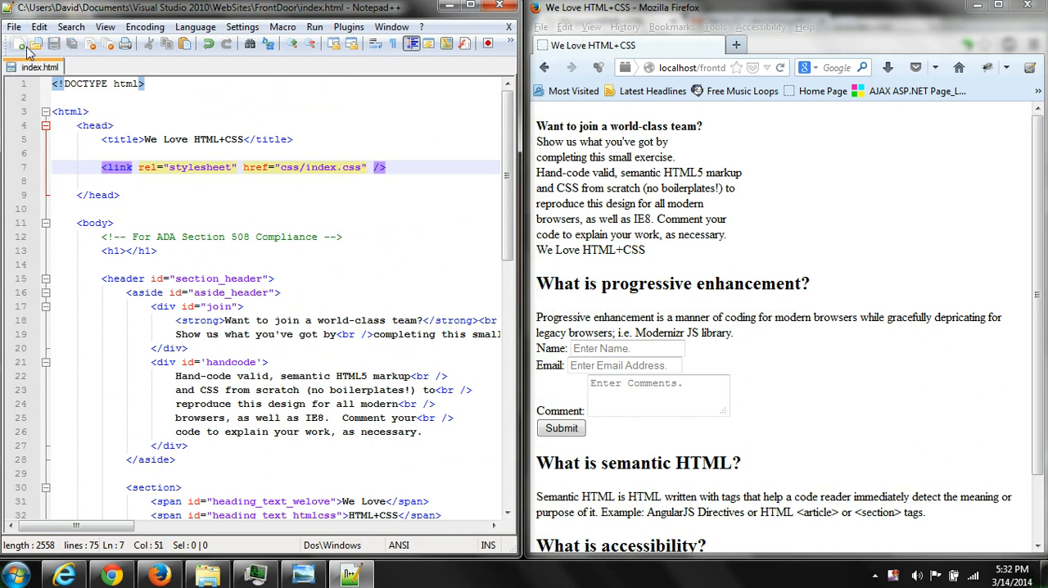
# In index.css, give body a test background of #ccc and reload Firefox to preview
pyautogui.click(20, 43)
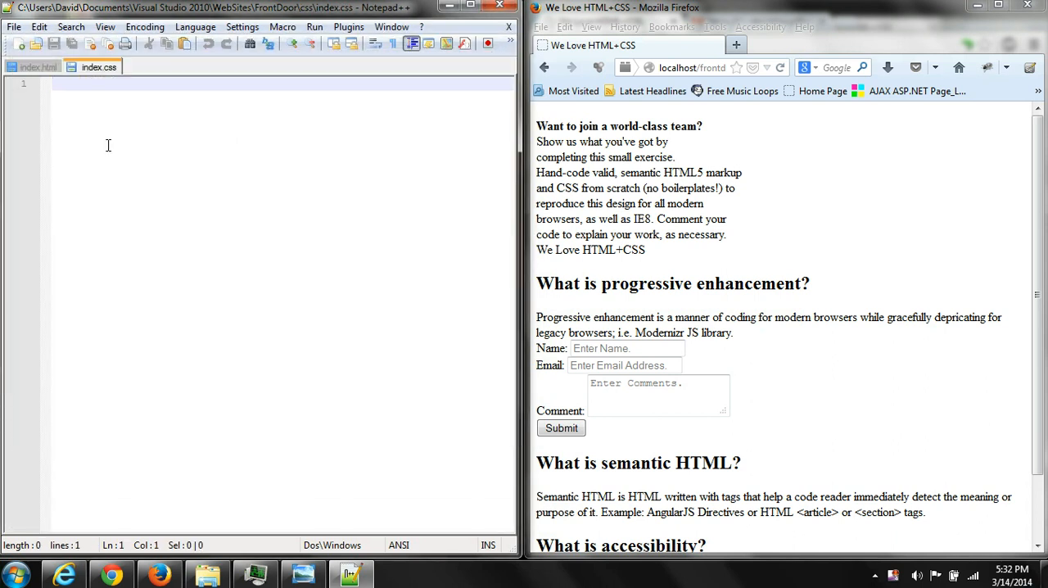
pyautogui.write('body {')
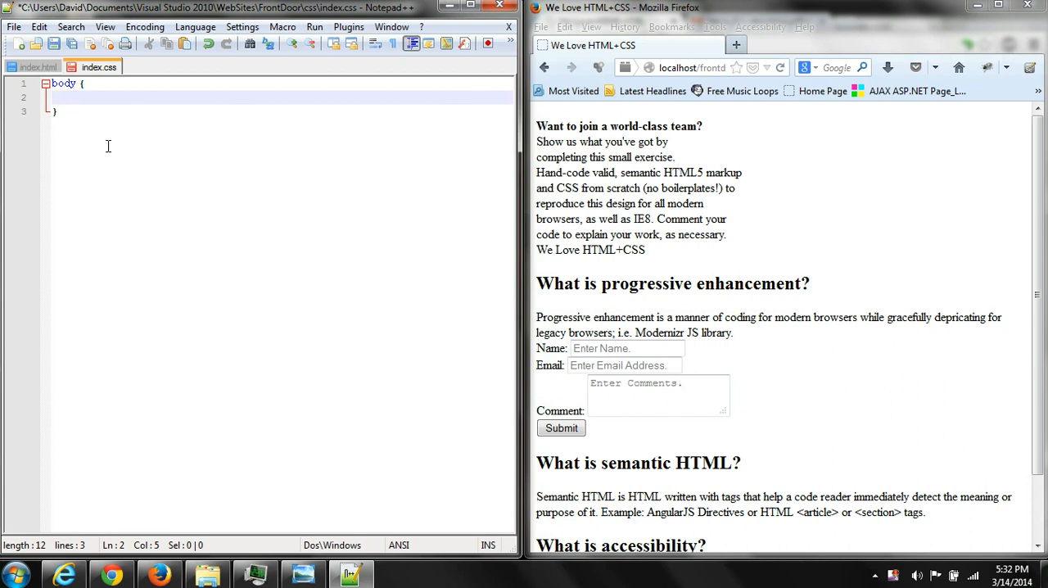
pyautogui.write('background-colo')
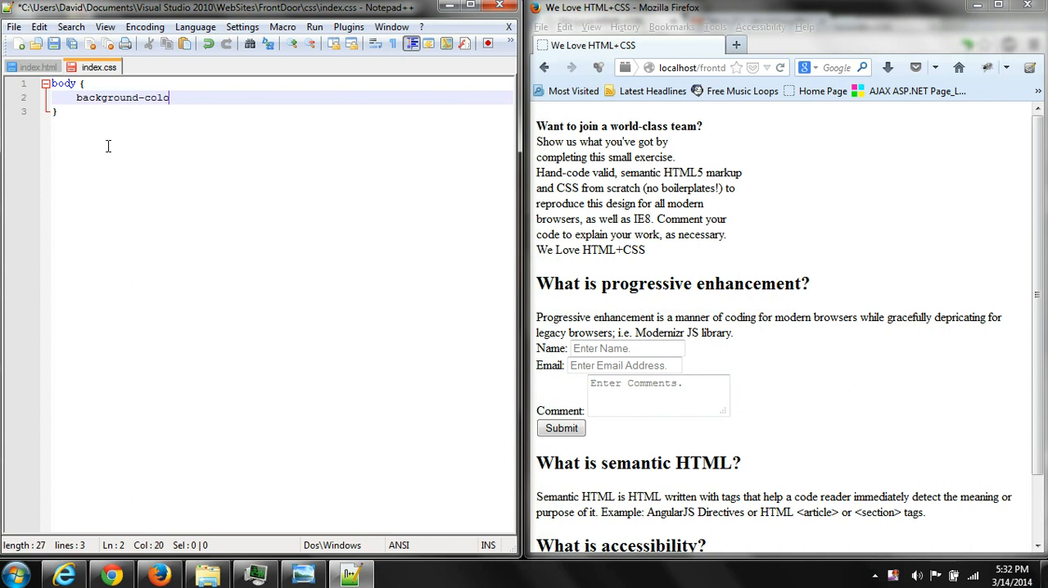
pyautogui.write('r:')
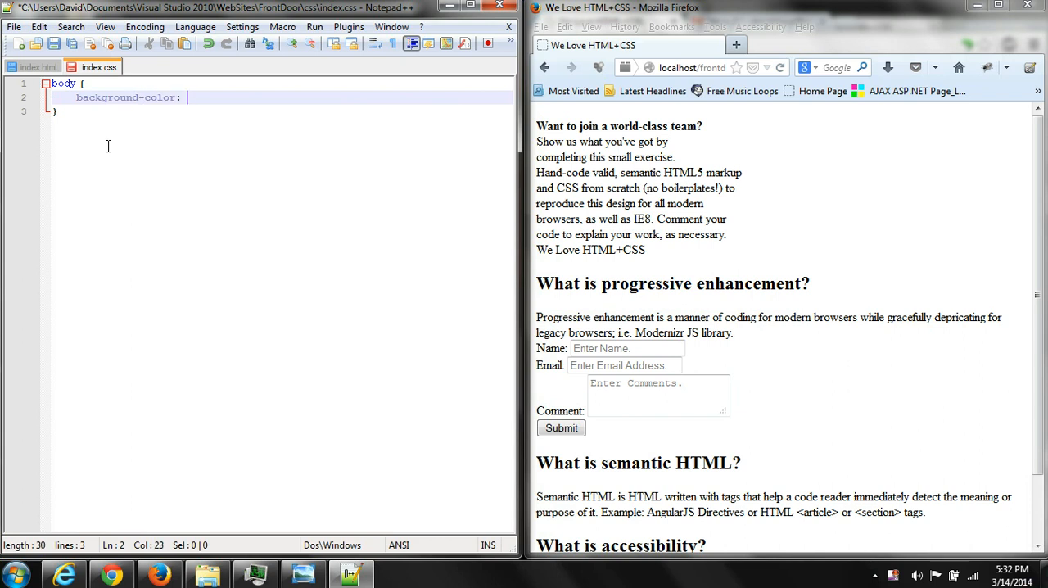
pyautogui.write('#ccc;')
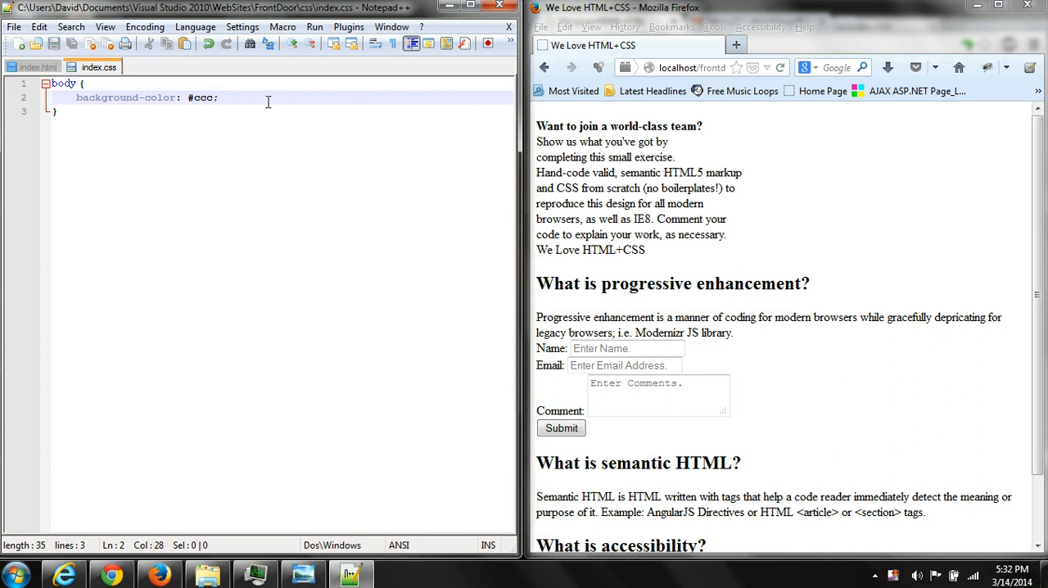
pyautogui.click(779, 68)
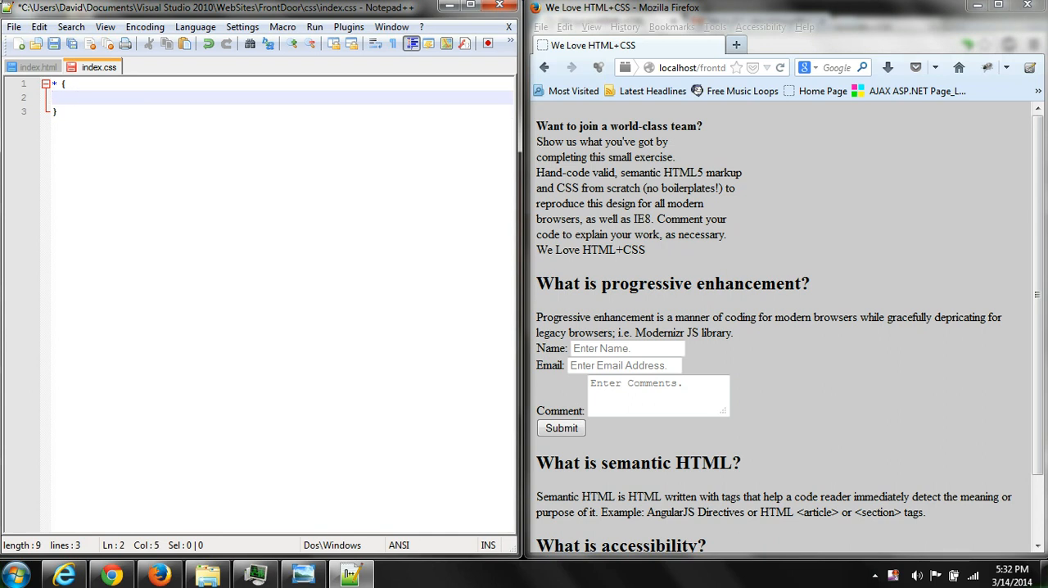
# Write the universal rule with margin: 0 and padding: 0, then start an empty body rule
pyautogui.write('m')
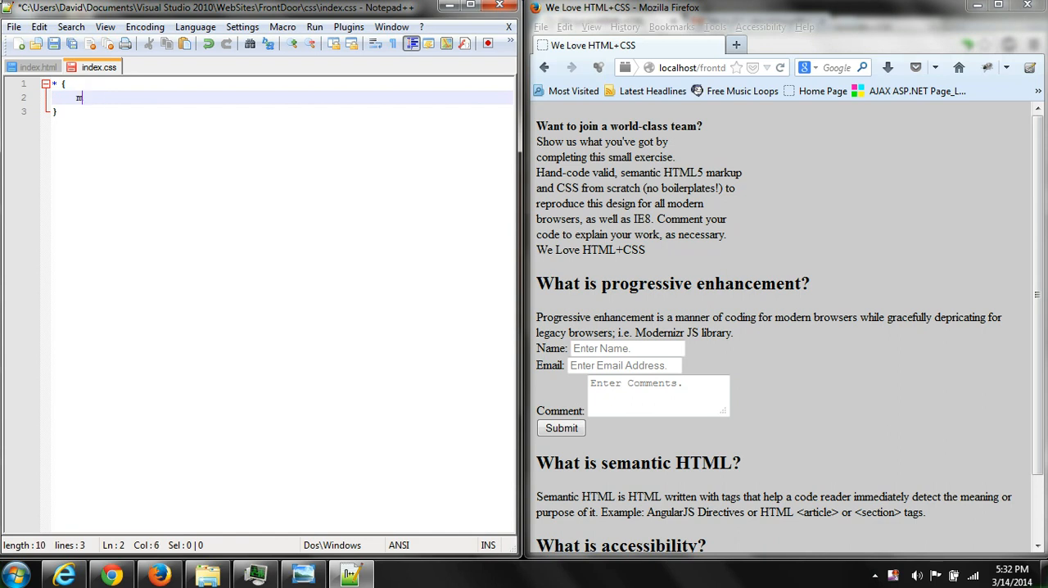
pyautogui.write('argin: 0')
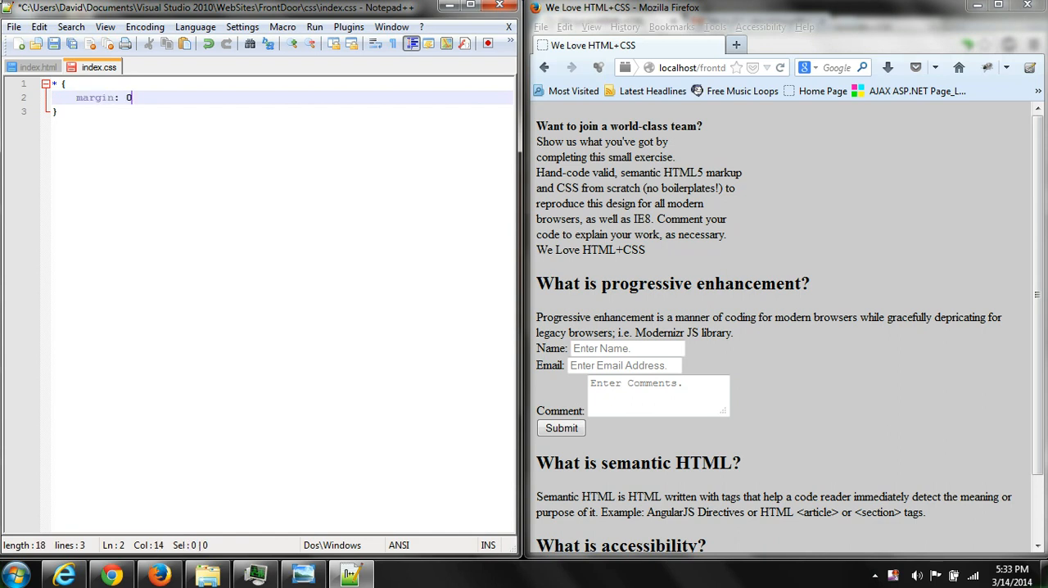
pyautogui.write(';')
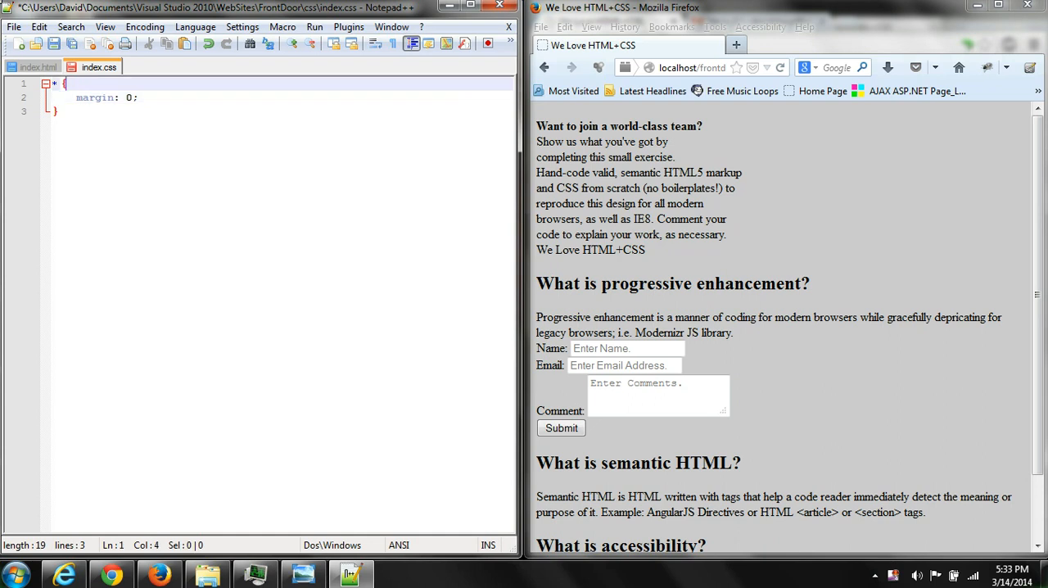
pyautogui.write('paddin')
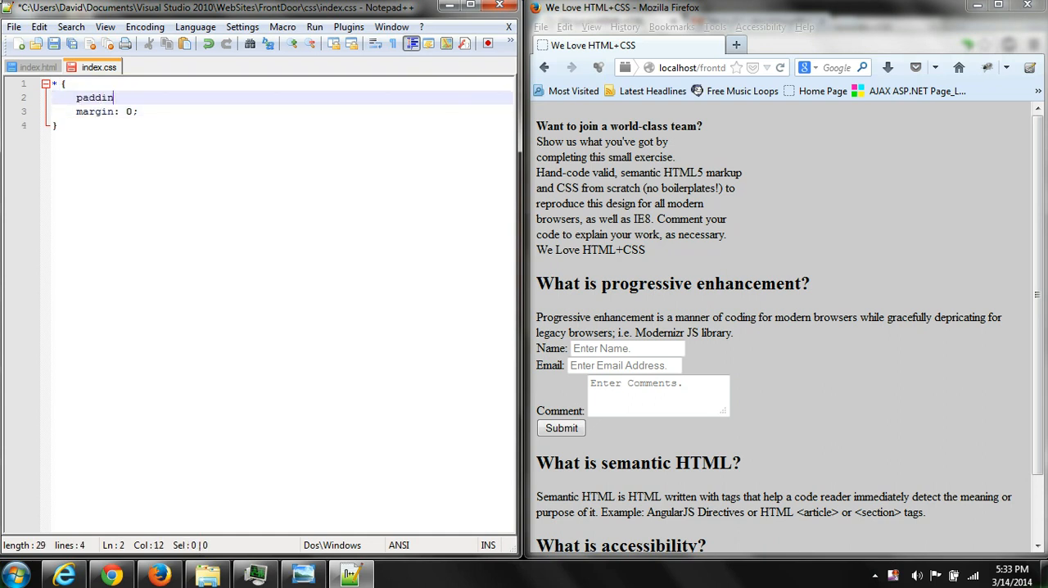
pyautogui.write('g: 0;')
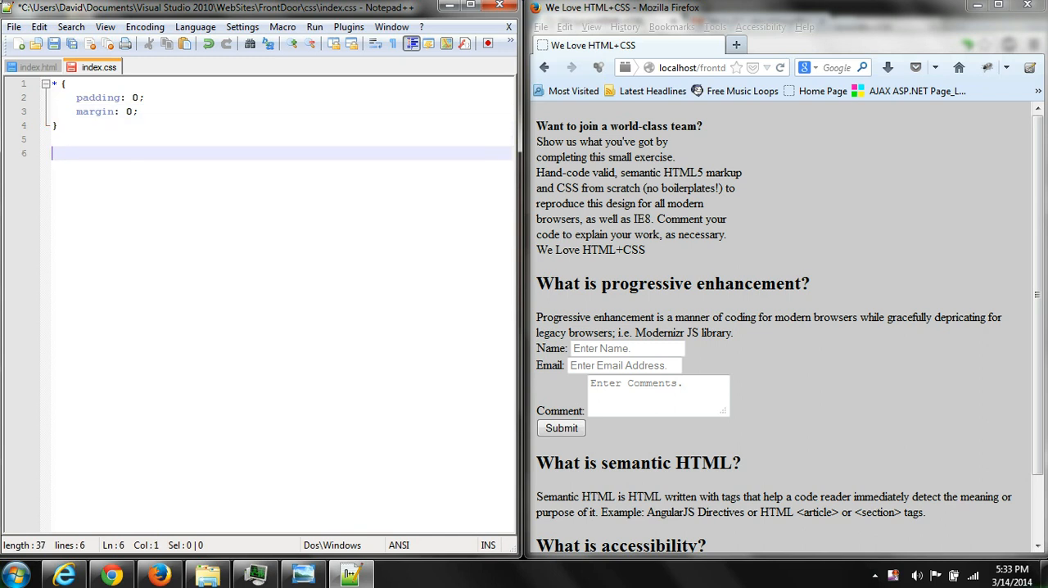
pyautogui.write('body')
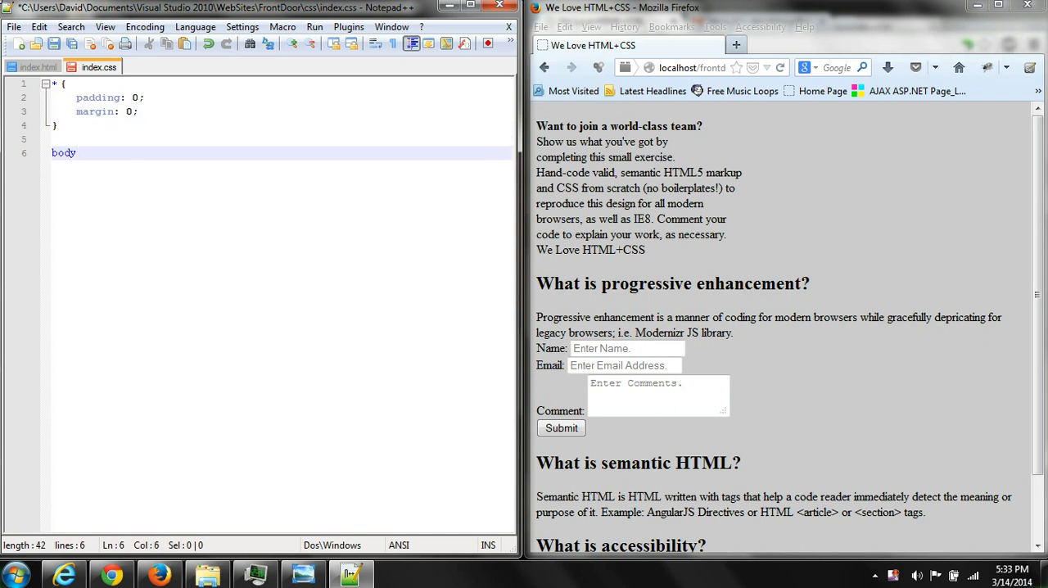
pyautogui.write('{}')
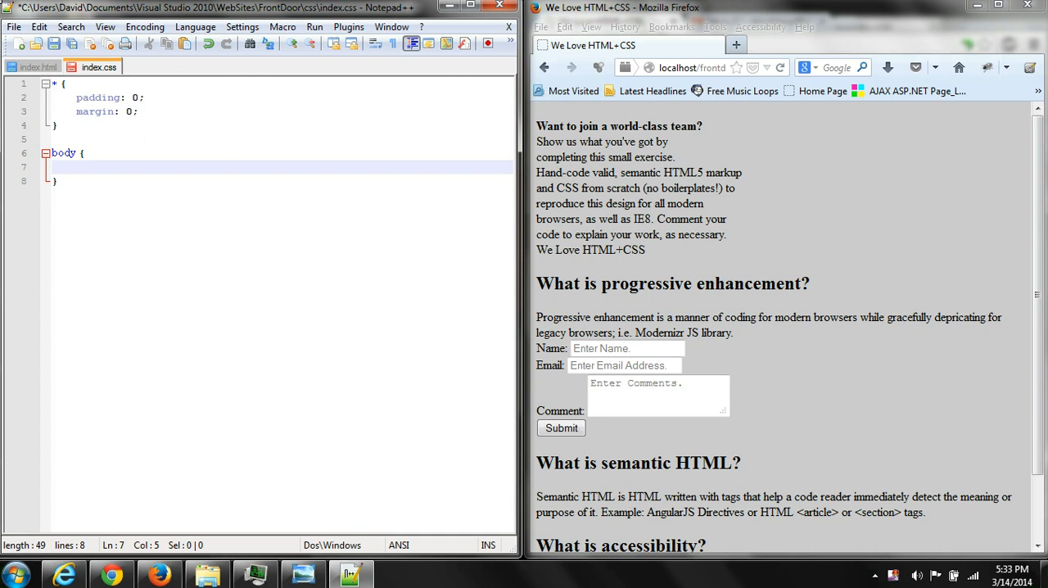
# Add font-family: tahoma, helvetica, arial; to the body rule
pyautogui.write('font')
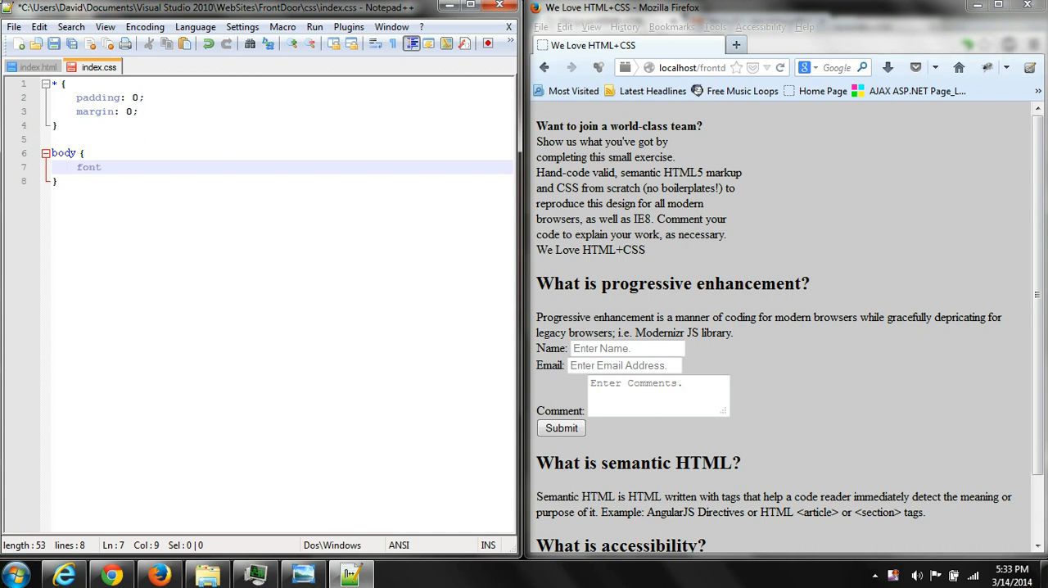
pyautogui.write('-family:')
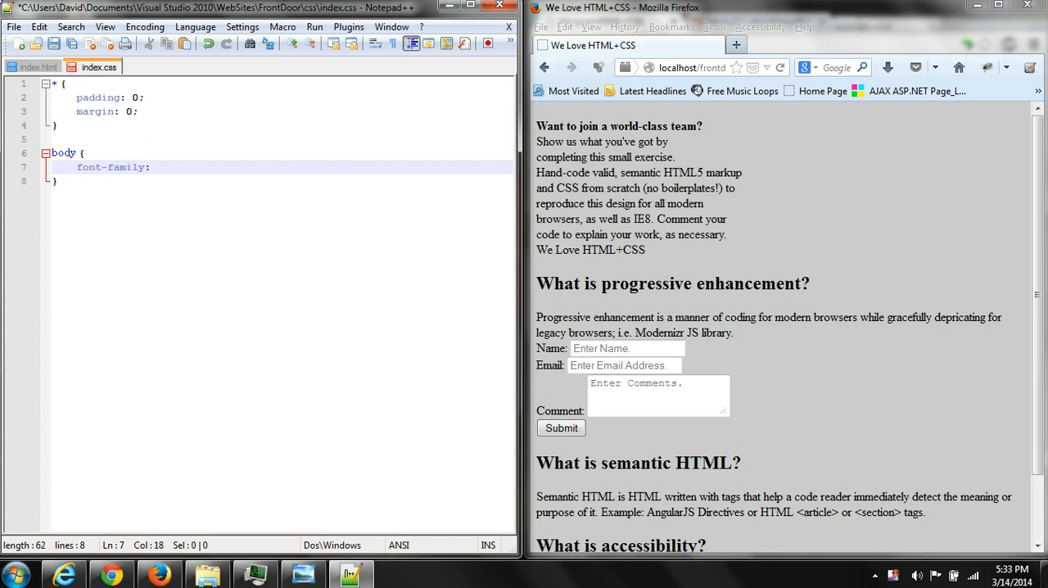
pyautogui.write('tahome')
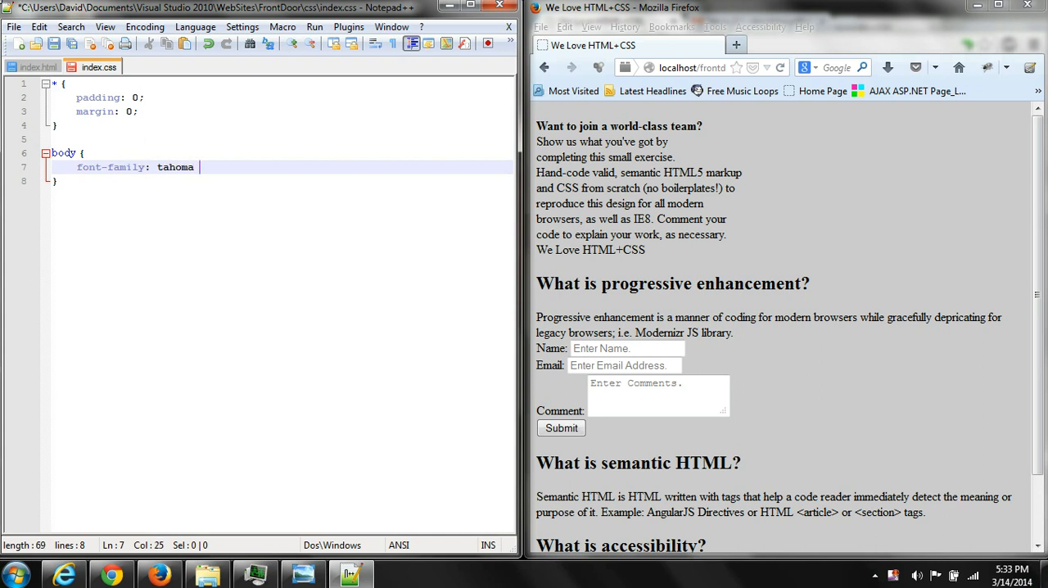
pyautogui.write(', helvet')
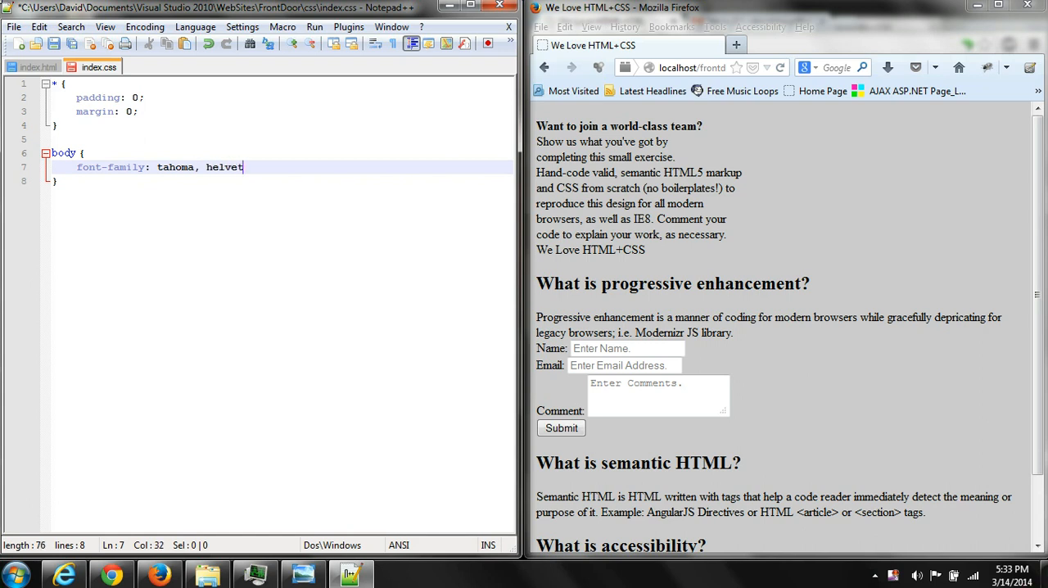
pyautogui.write('ica, ari')
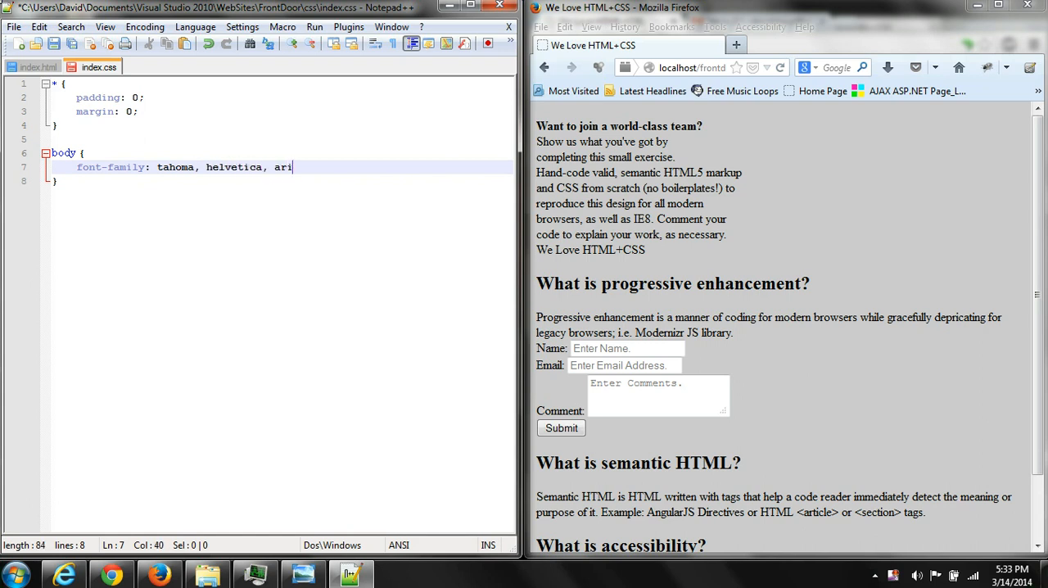
pyautogui.write('al;')
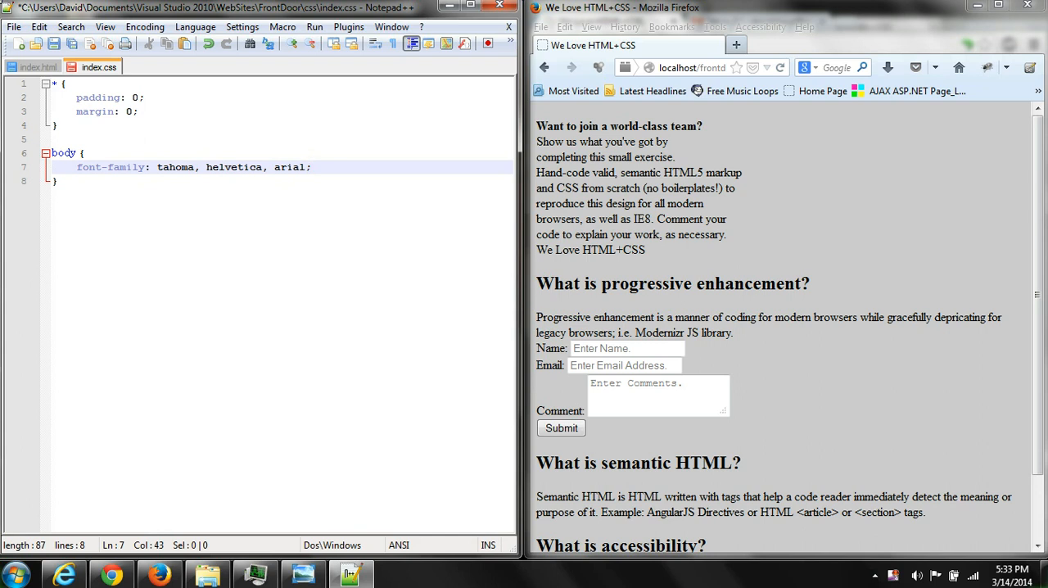
# Reorder the font list to arial, helvetica, tahoma and open a new line
pyautogui.doubleClick(289, 167)
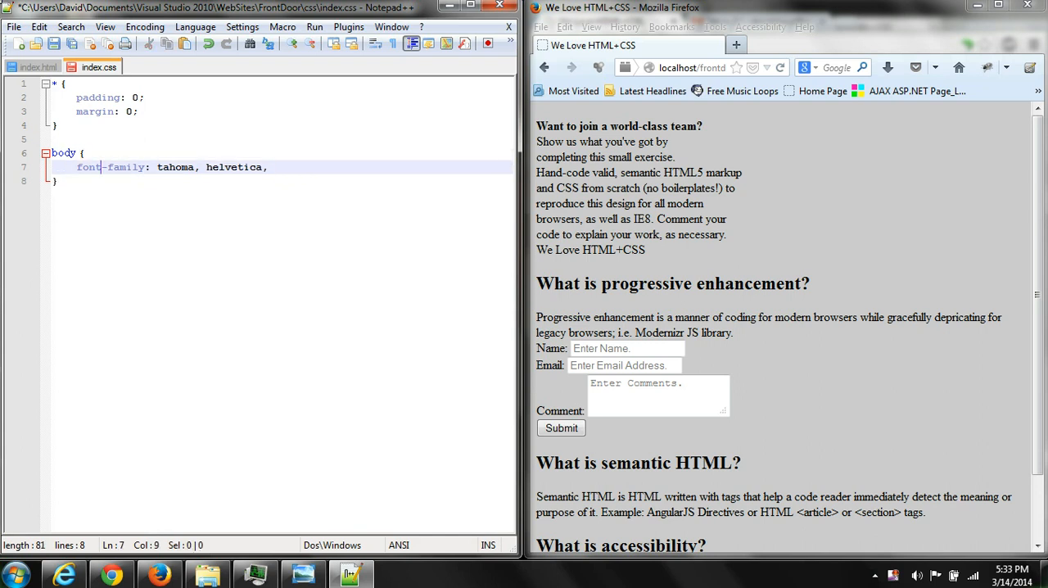
pyautogui.write('arial,')
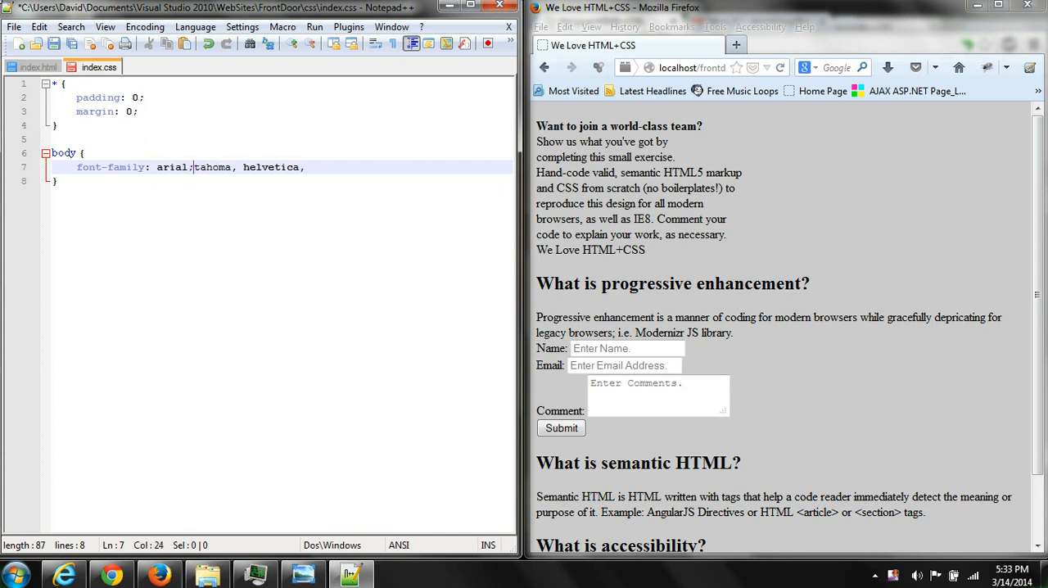
pyautogui.write('" "')
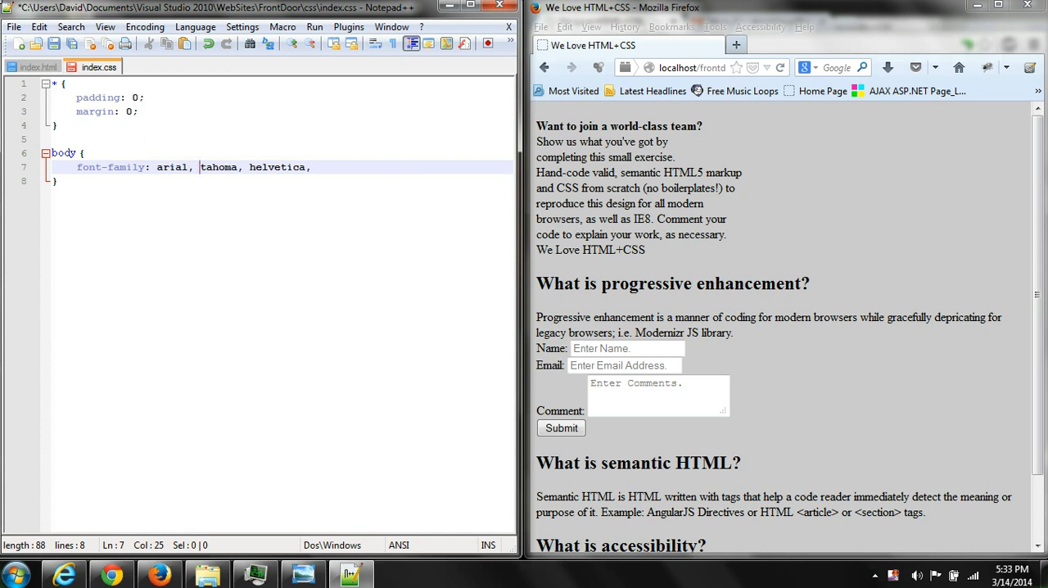
pyautogui.doubleClick(218, 167)
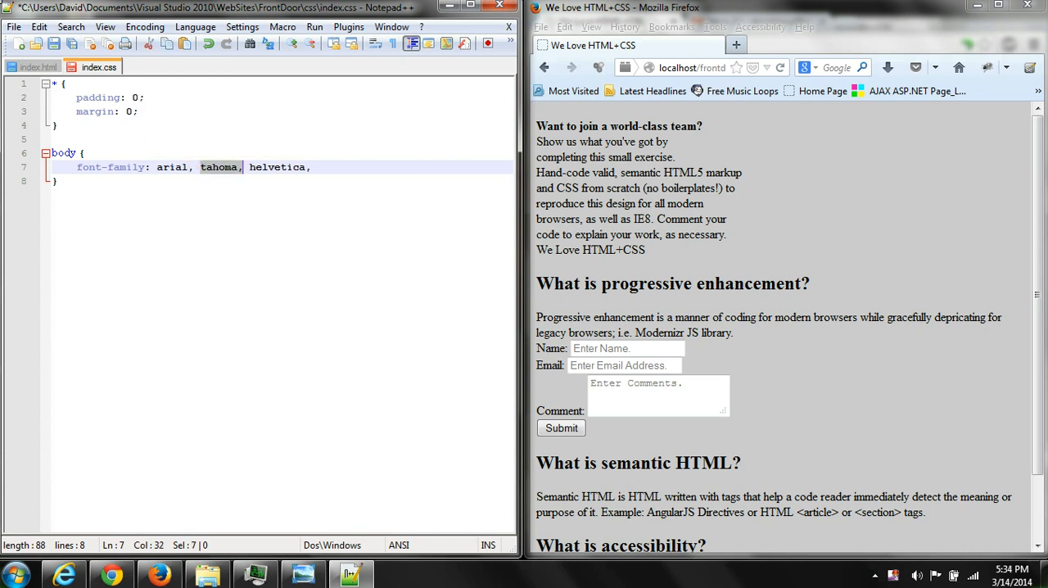
pyautogui.press('Delete')
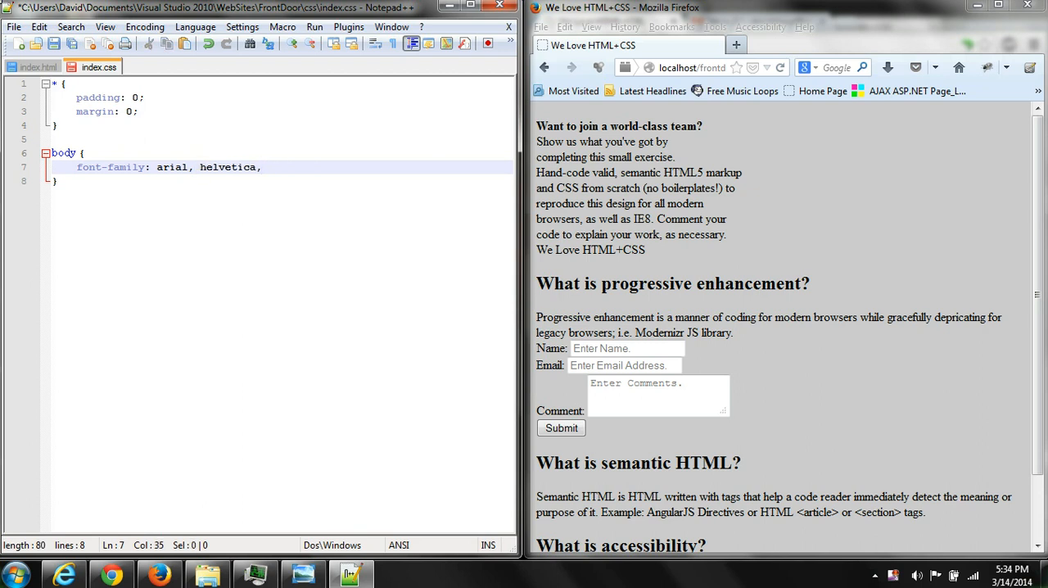
pyautogui.write('tahoma')
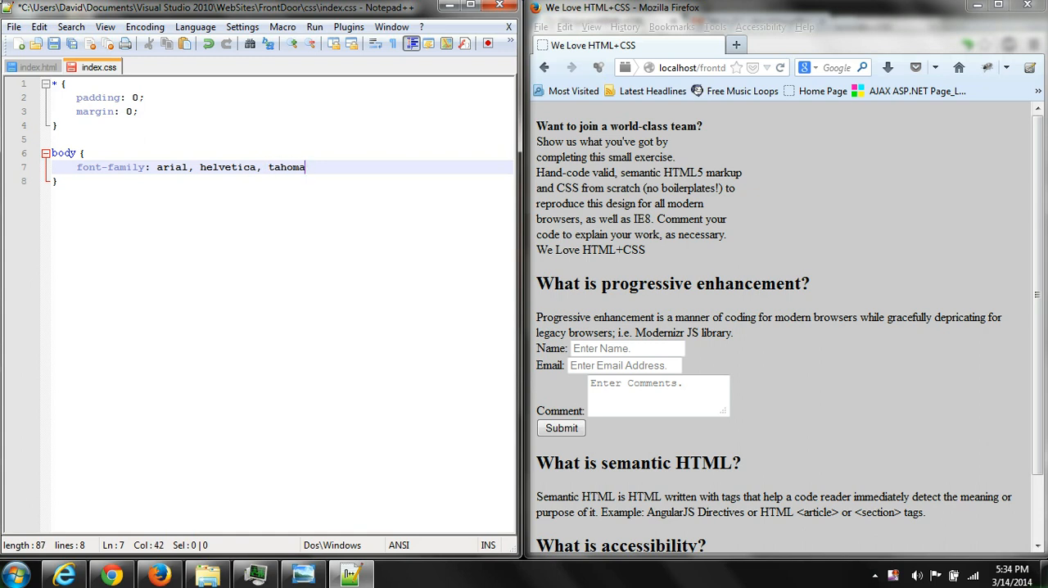
pyautogui.write(';')
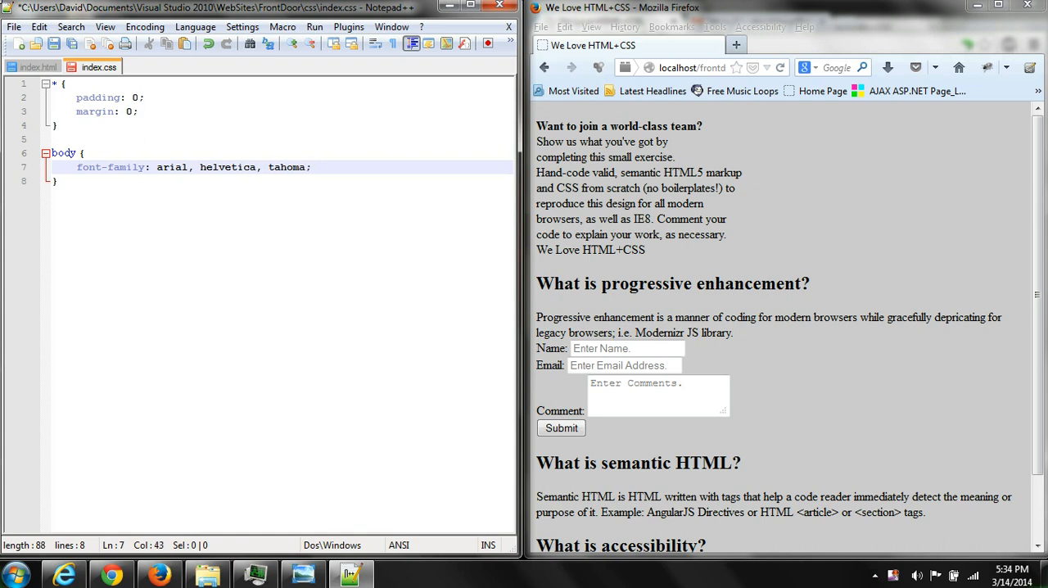
pyautogui.press('Enter')
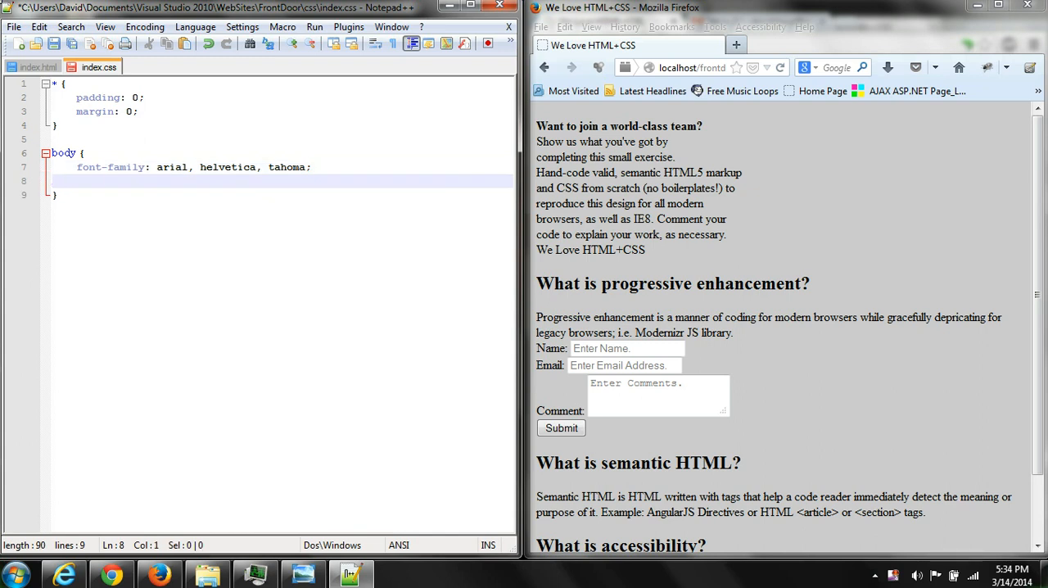
# Add font-size: small; to the body rule under font-family
pyautogui.write('font')
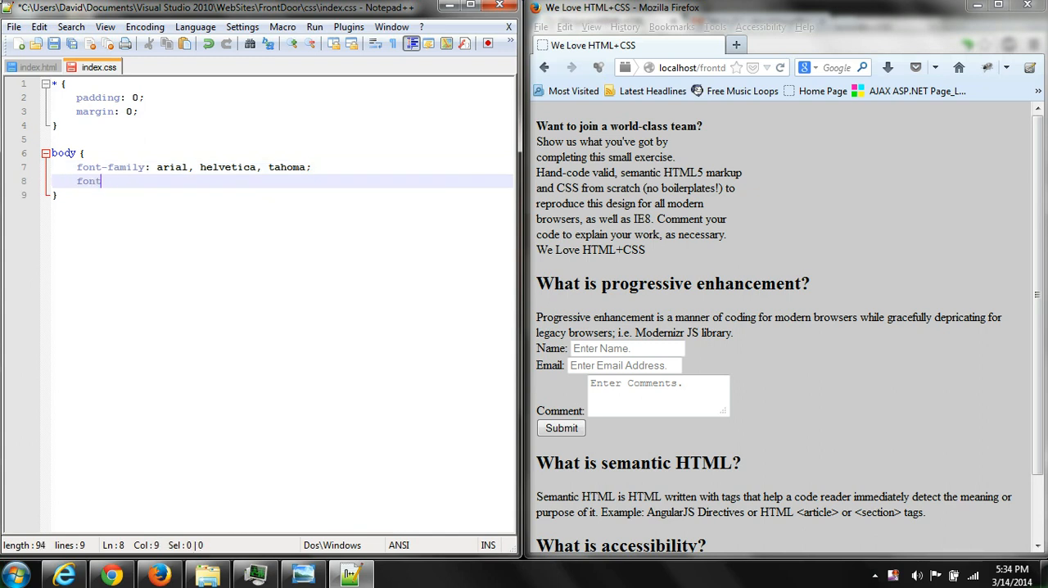
pyautogui.write('-size:')
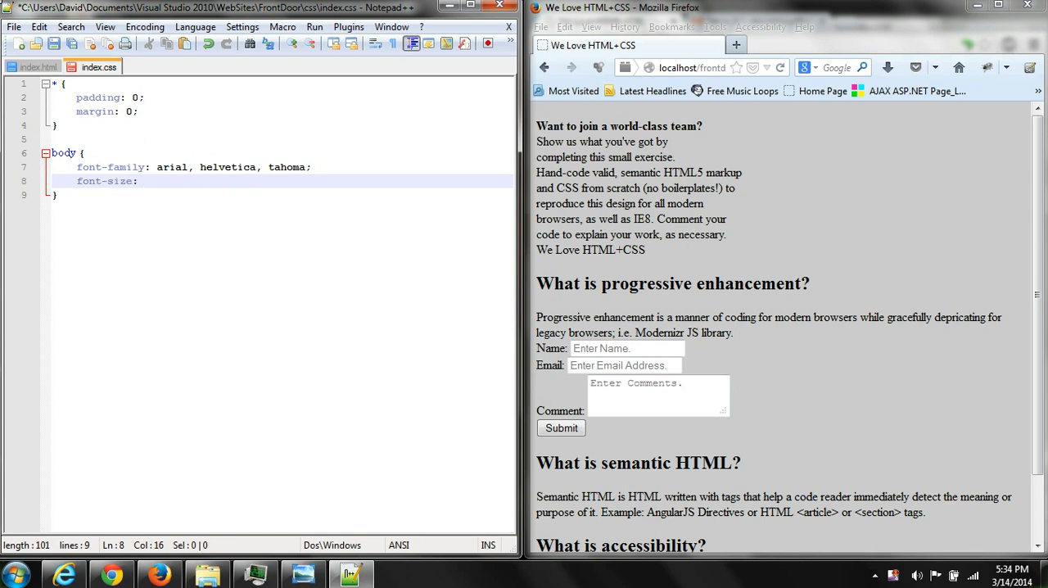
pyautogui.write('small')
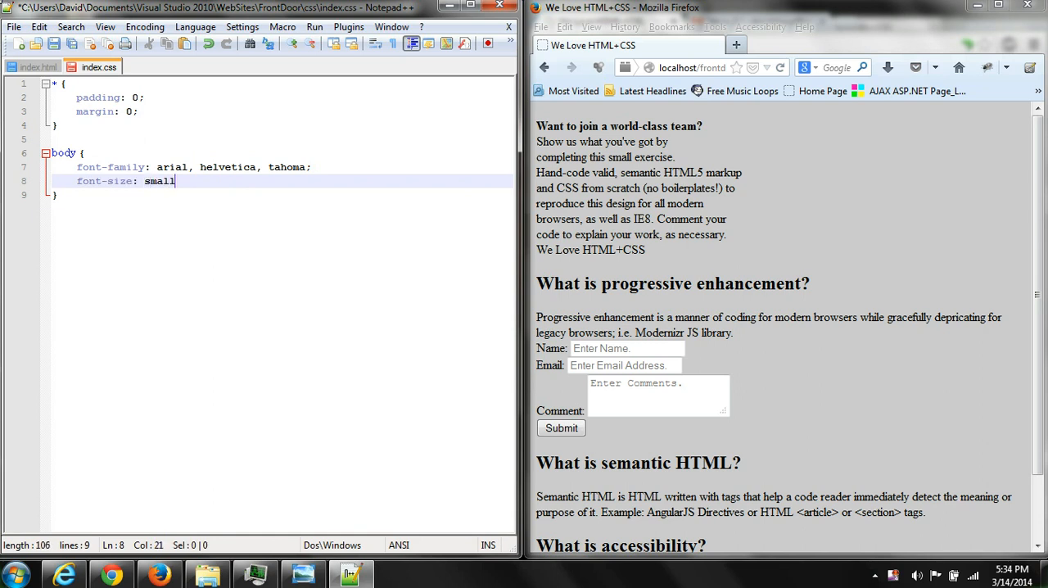
pyautogui.write(';')
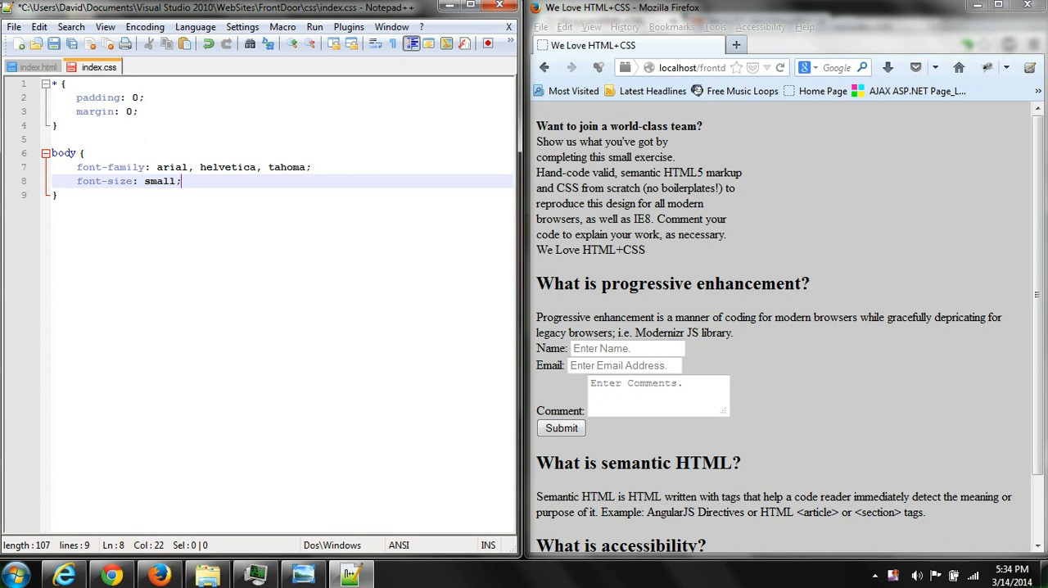
pyautogui.click(303, 573)
pyautogui.write('width:')
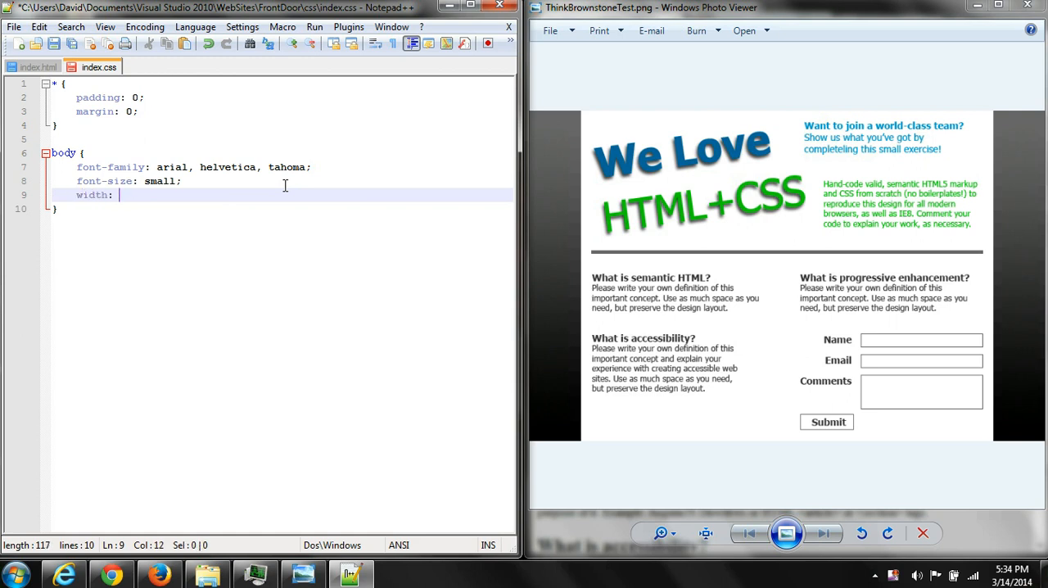
# Give body width 762px, background-color #fff and margin 0 auto, then save index.css
pyautogui.write('7')
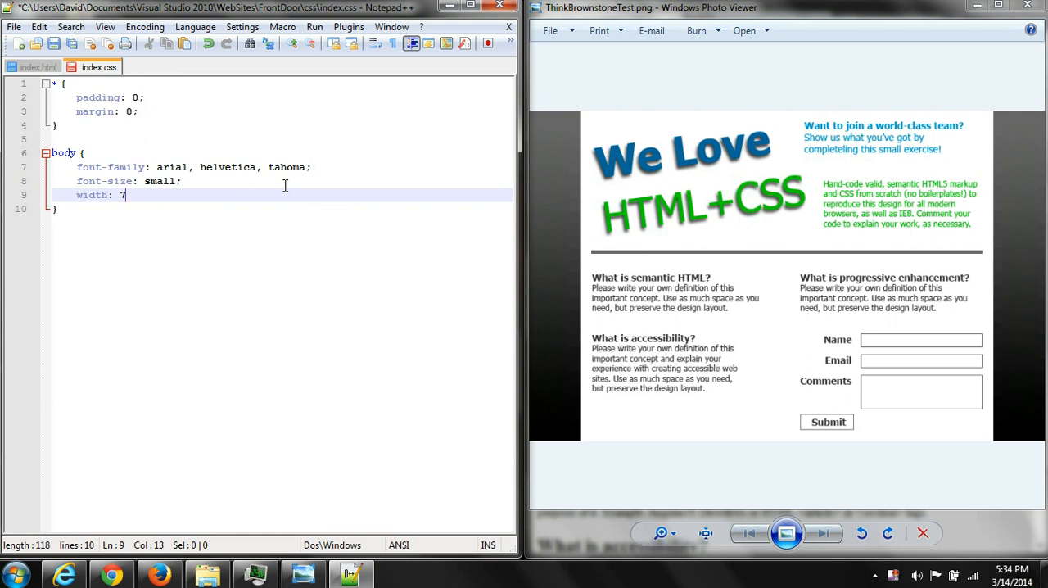
pyautogui.write('62')
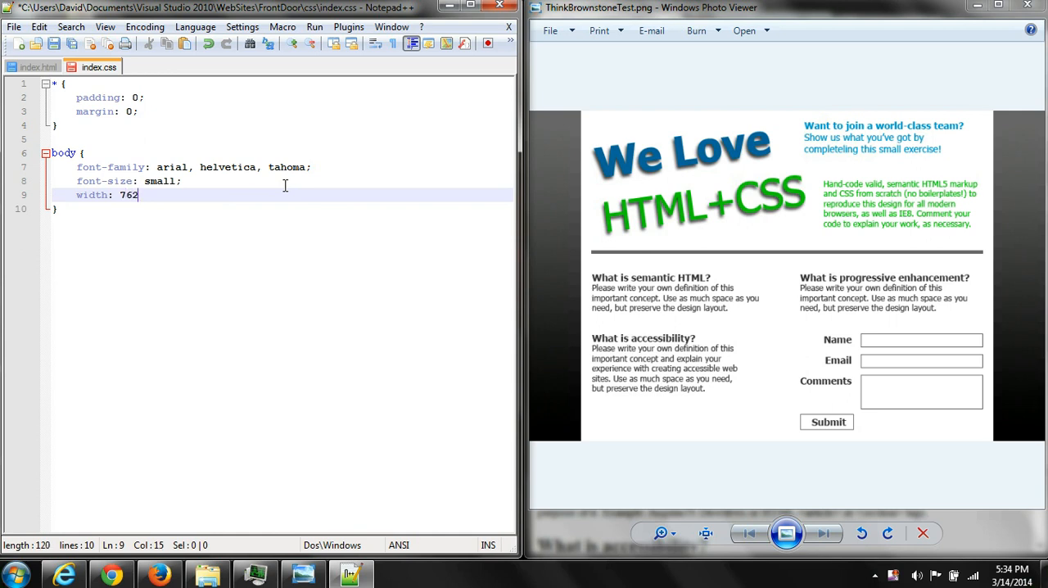
pyautogui.write('px;')
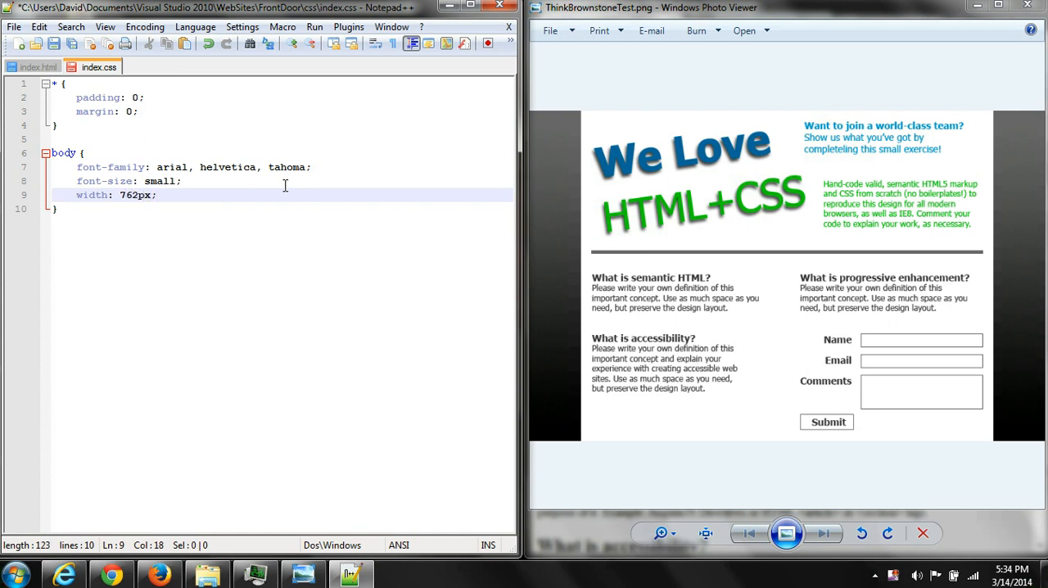
pyautogui.write('back')
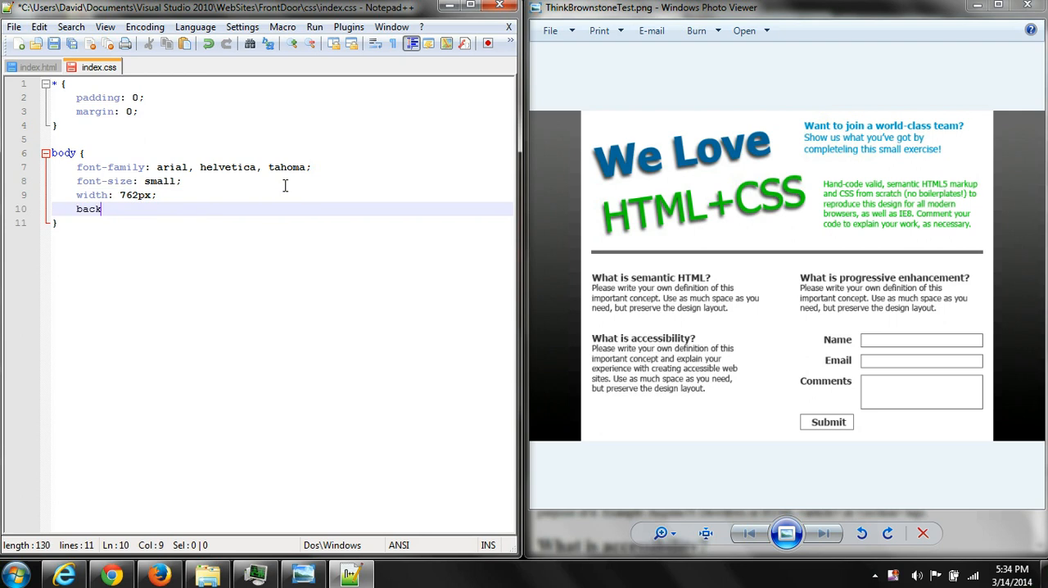
pyautogui.write('ground-colo')
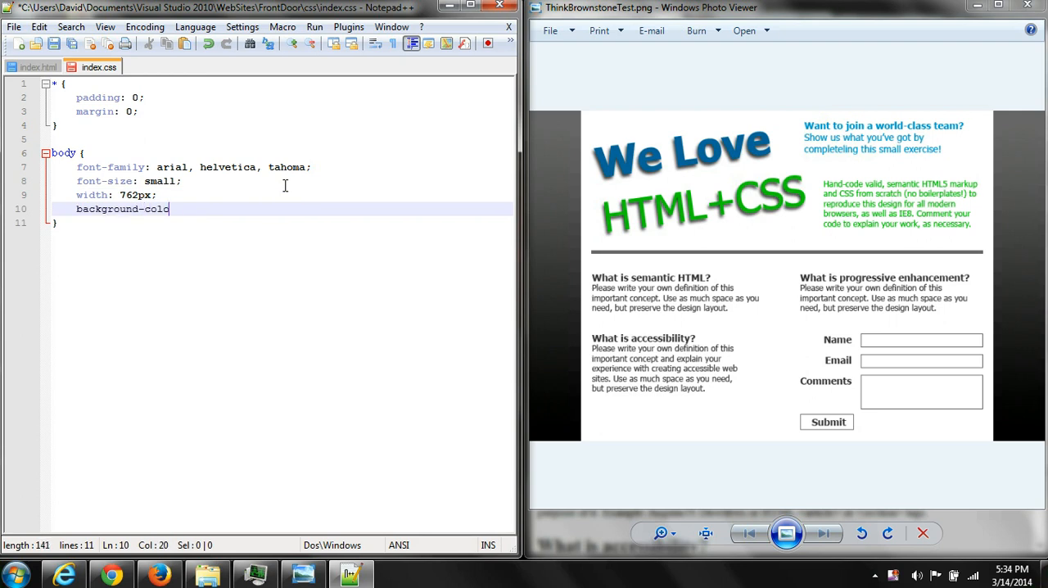
pyautogui.write('r: #fff;')
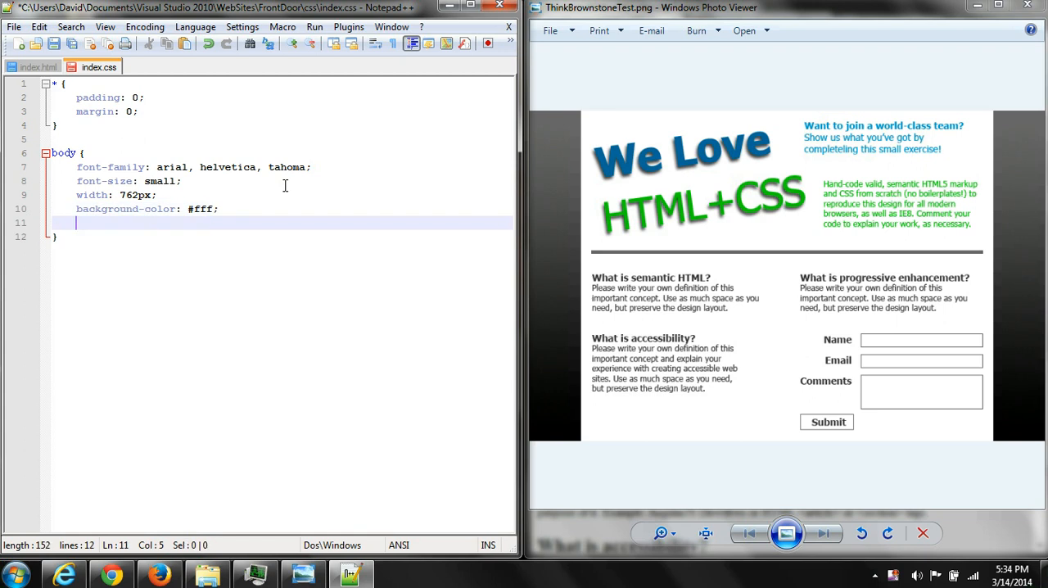
pyautogui.write('margin:')
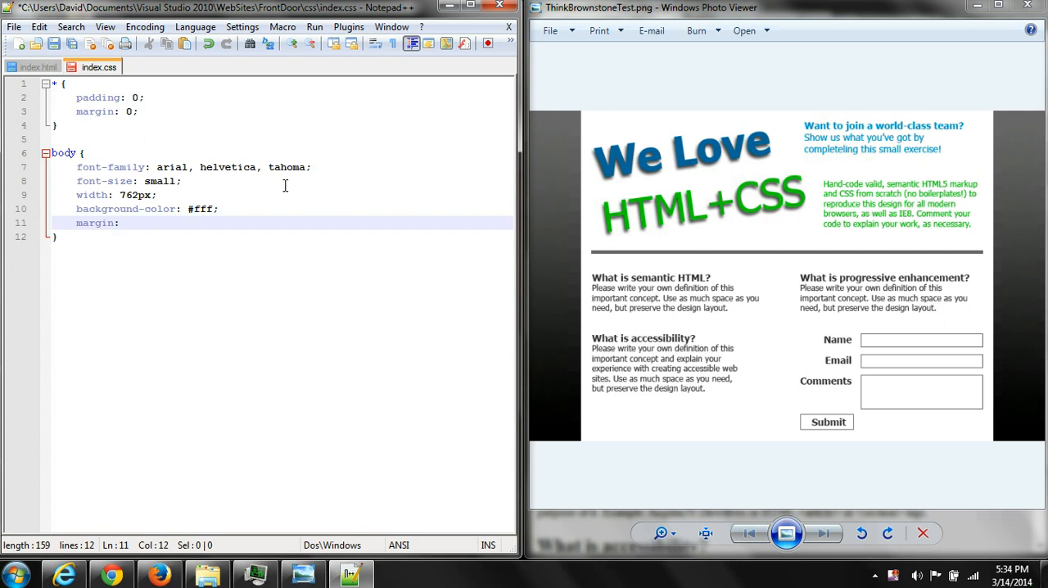
pyautogui.write('0')
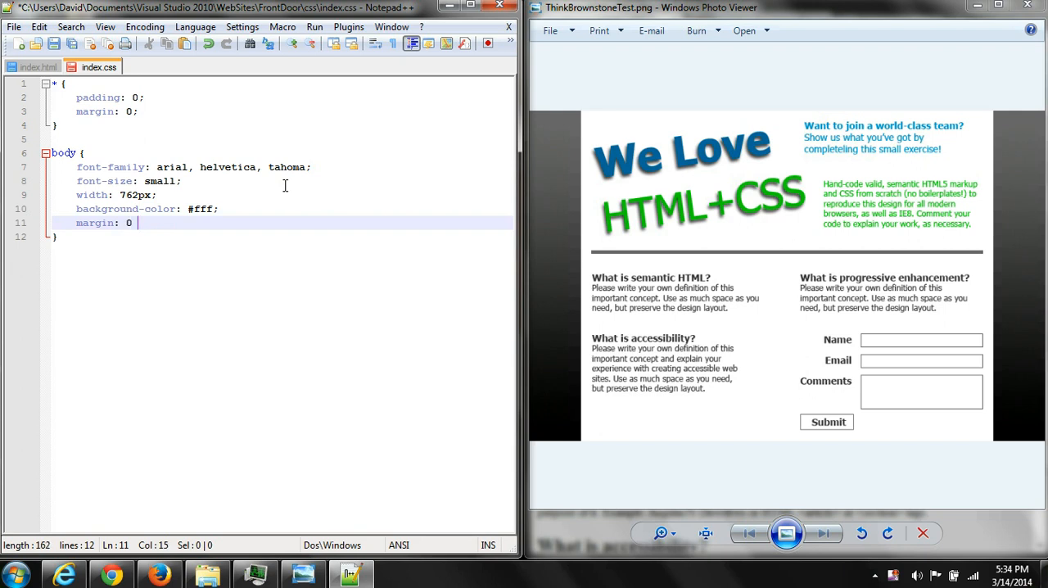
pyautogui.write('auto')
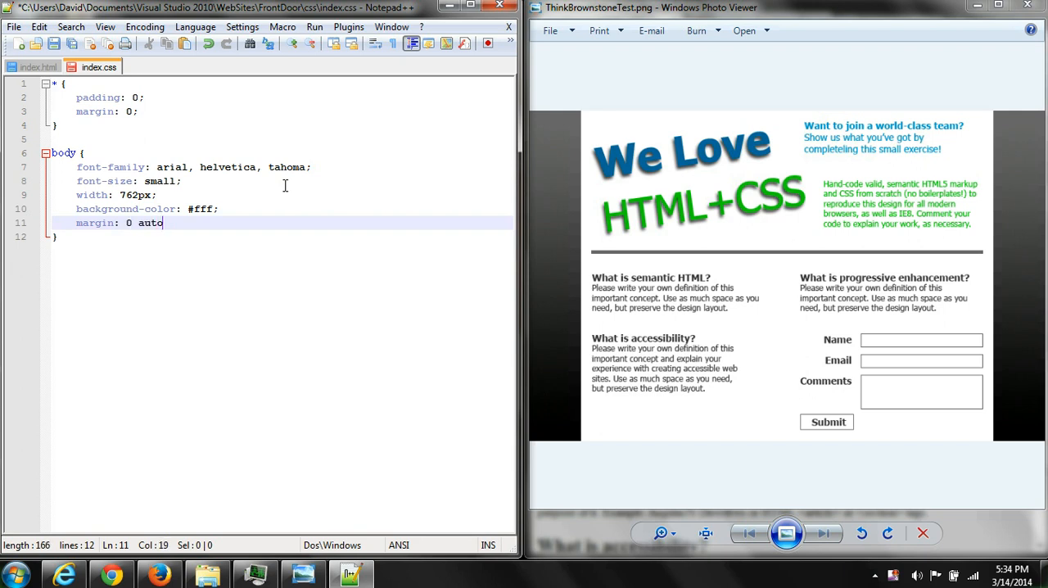
pyautogui.write(';')
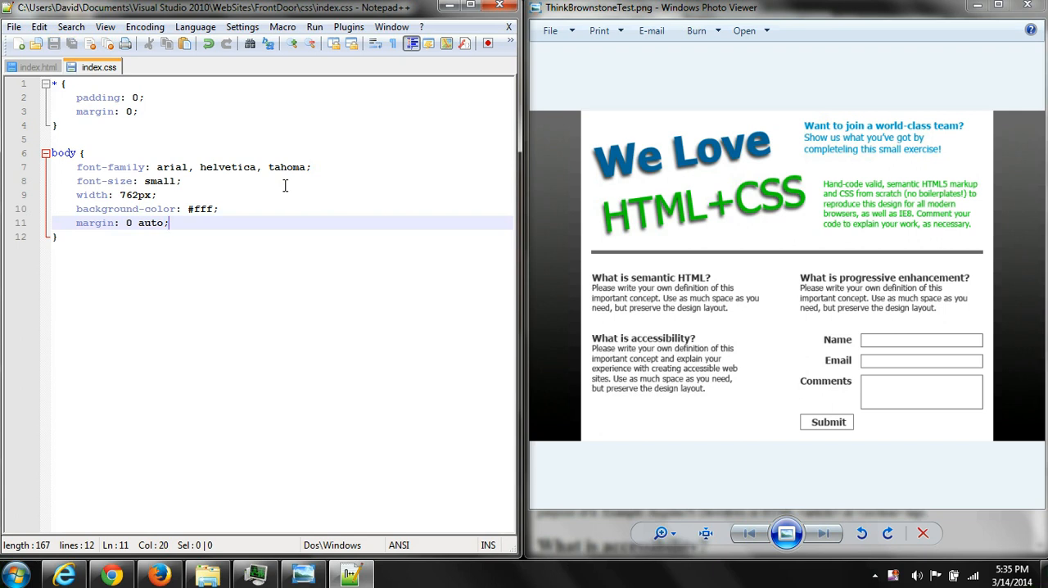
pyautogui.moveTo(564, 160)
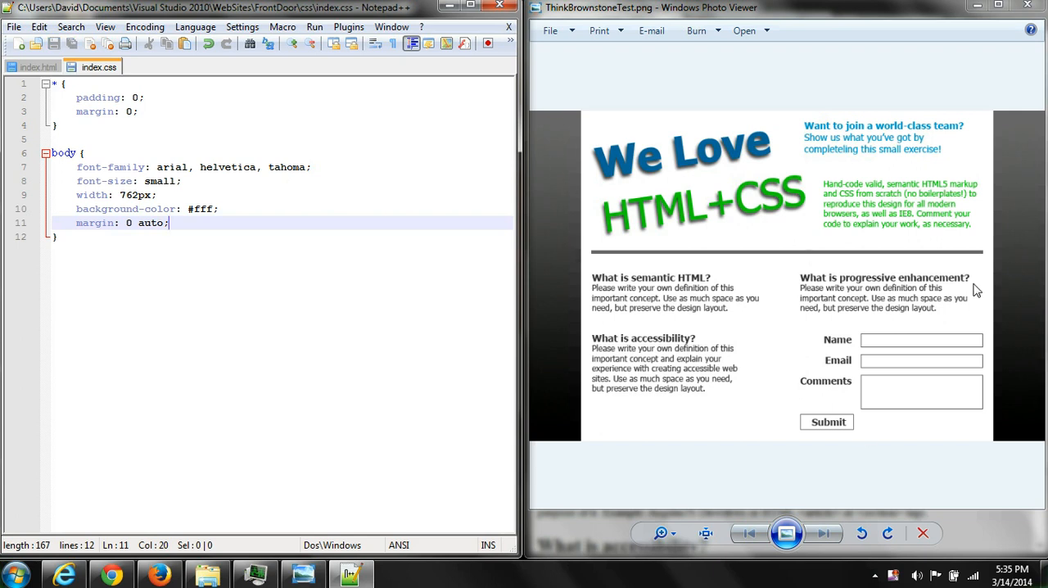
pyautogui.moveTo(64, 573)
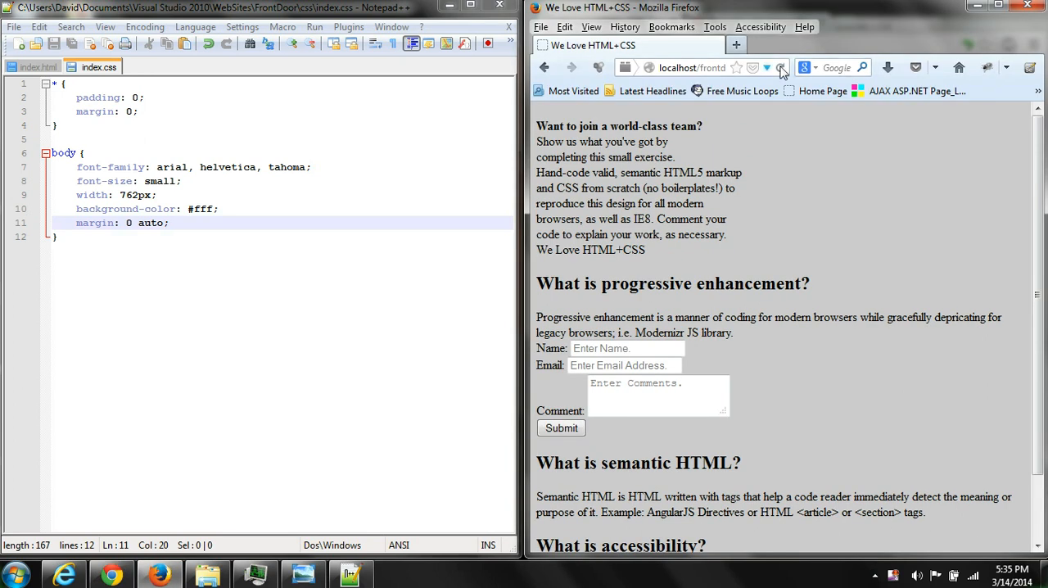
# Reload the page in Firefox to apply the new body styles
pyautogui.click(780, 67)
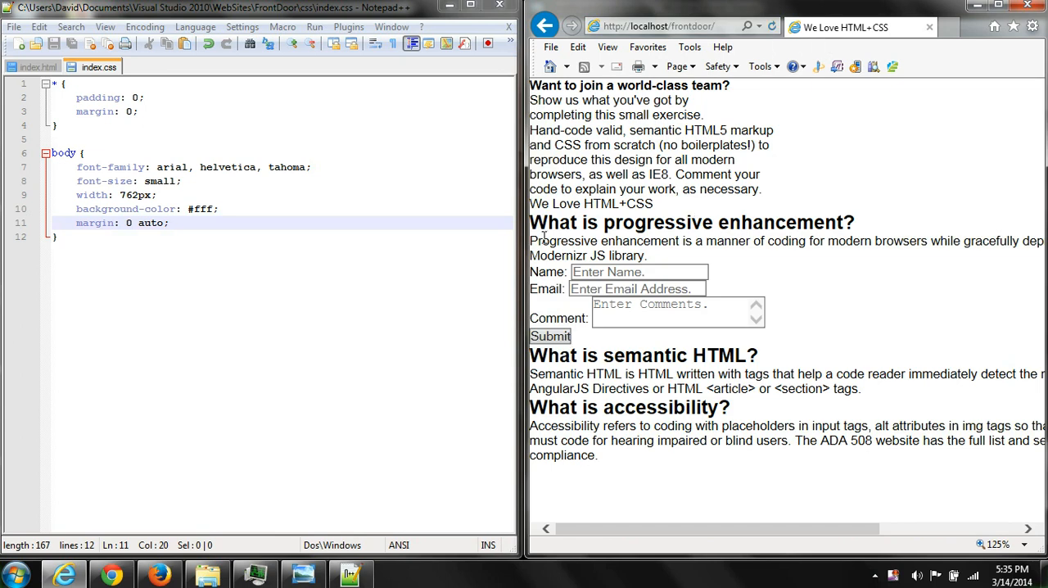
pyautogui.moveTo(743, 222)
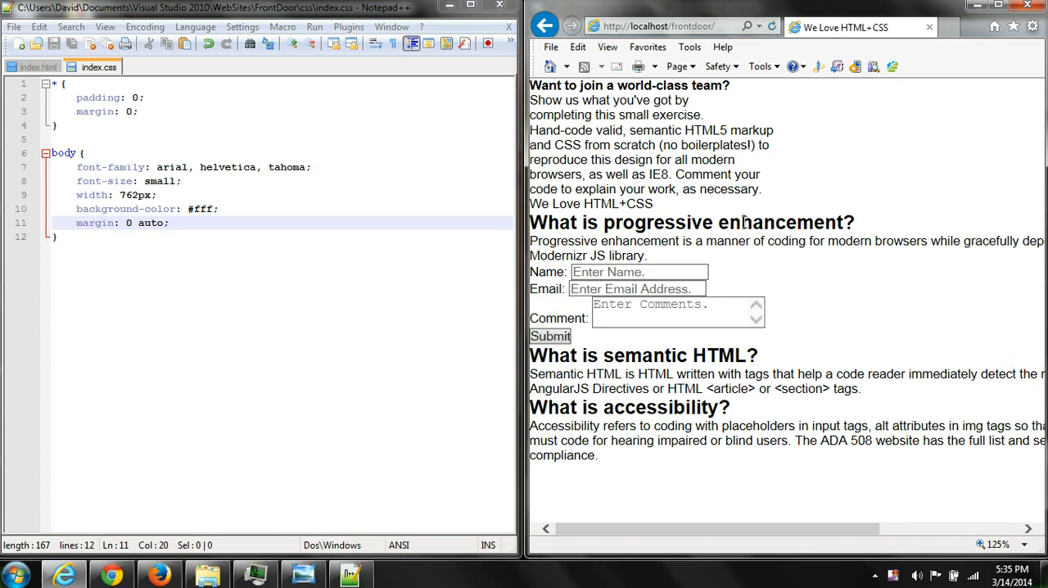